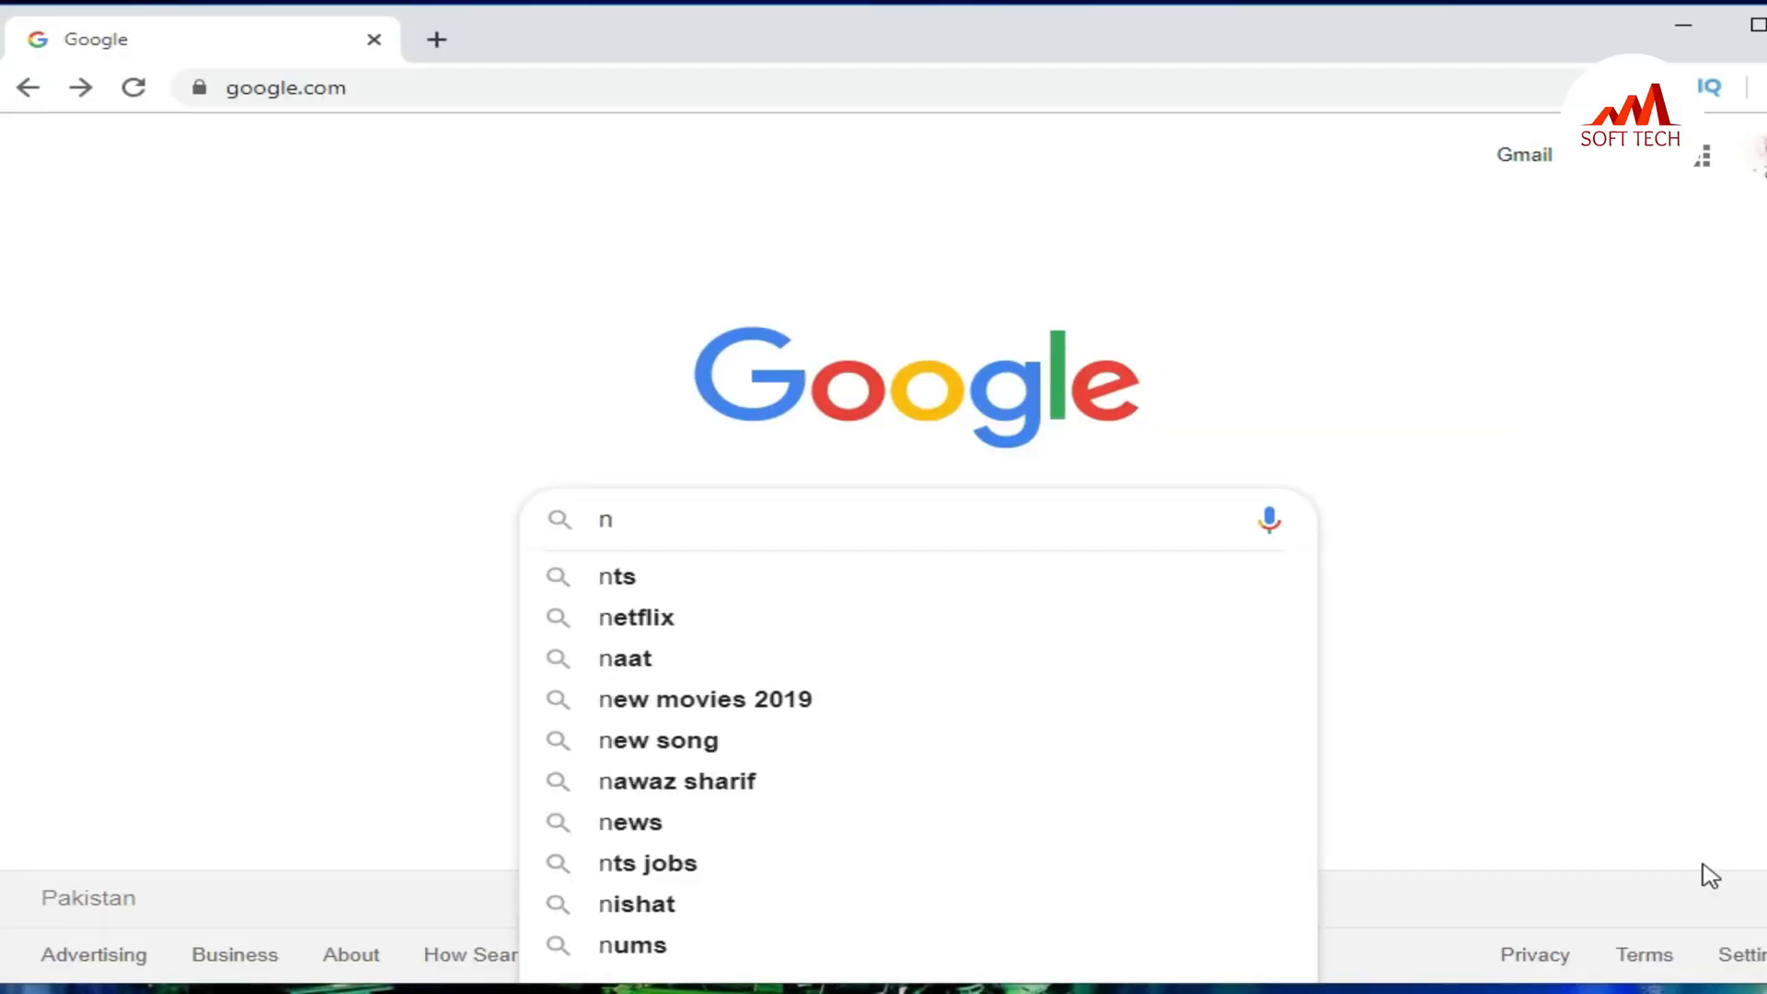
- Search Google for 'neo coin official wallet' and pick the Get Wallets - Neo.org result
{"action": "type", "text": "e"}
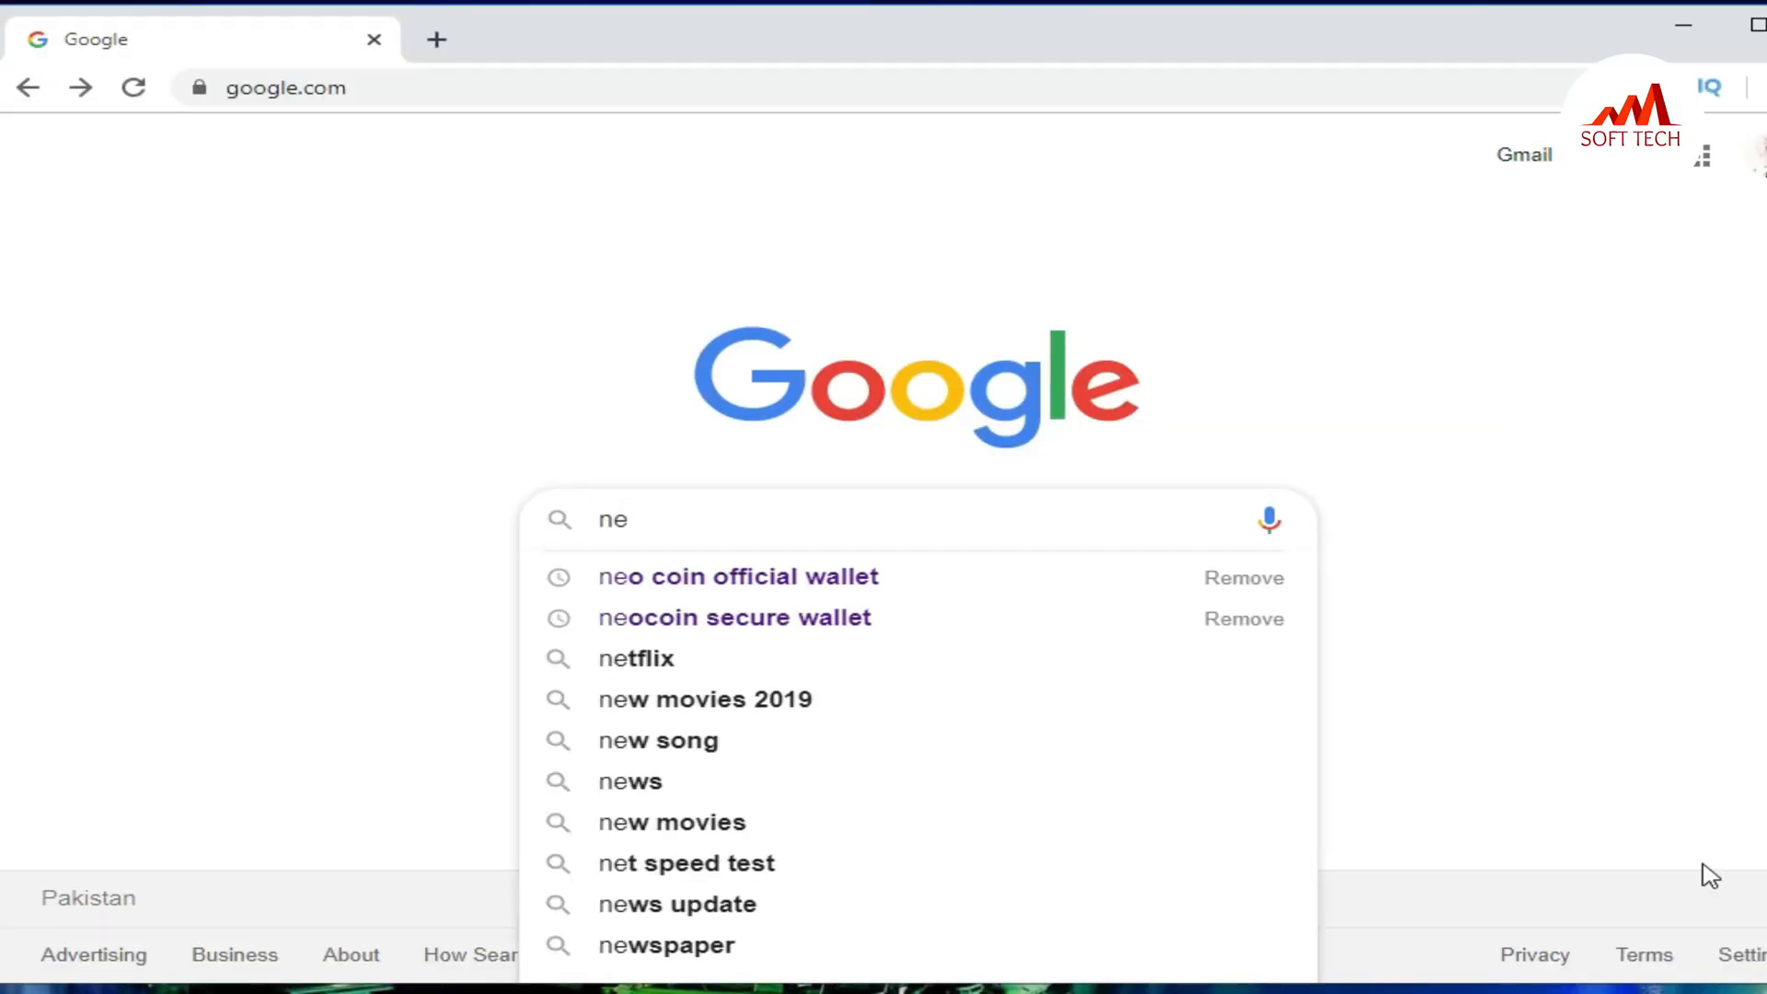
{"action": "mouse_move", "coordinate": [764, 589]}
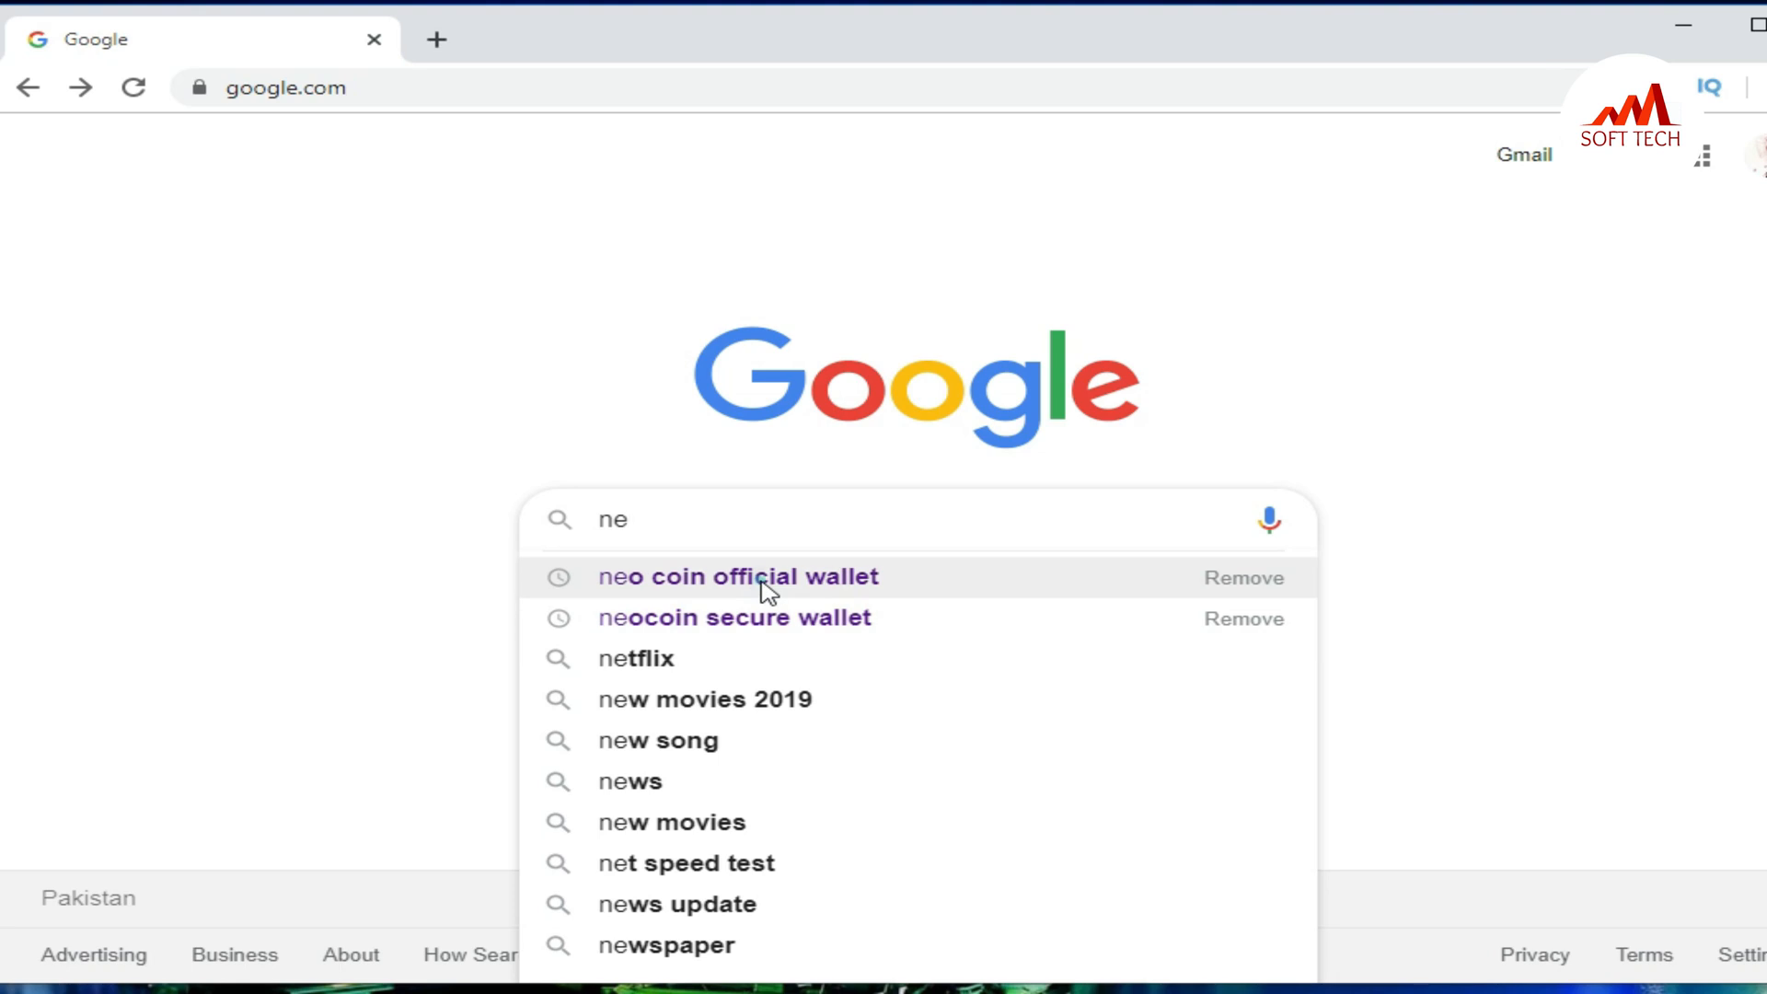
{"action": "left_click", "coordinate": [738, 576]}
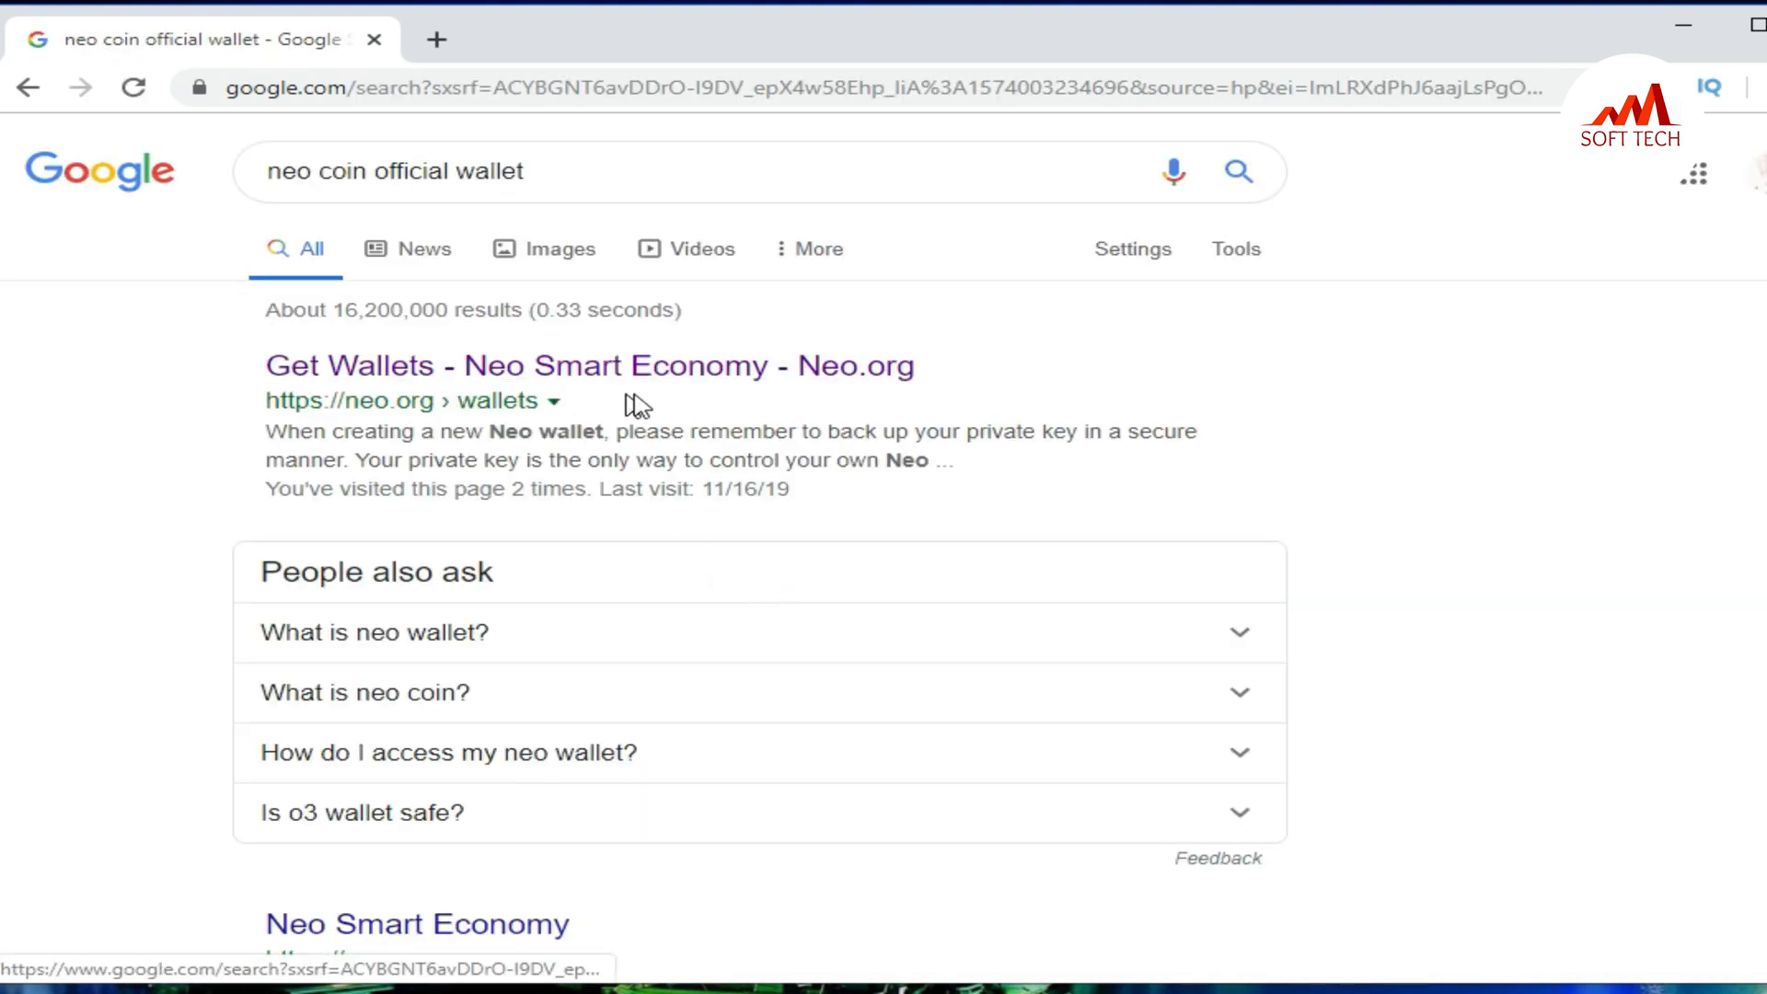
{"action": "mouse_move", "coordinate": [557, 397]}
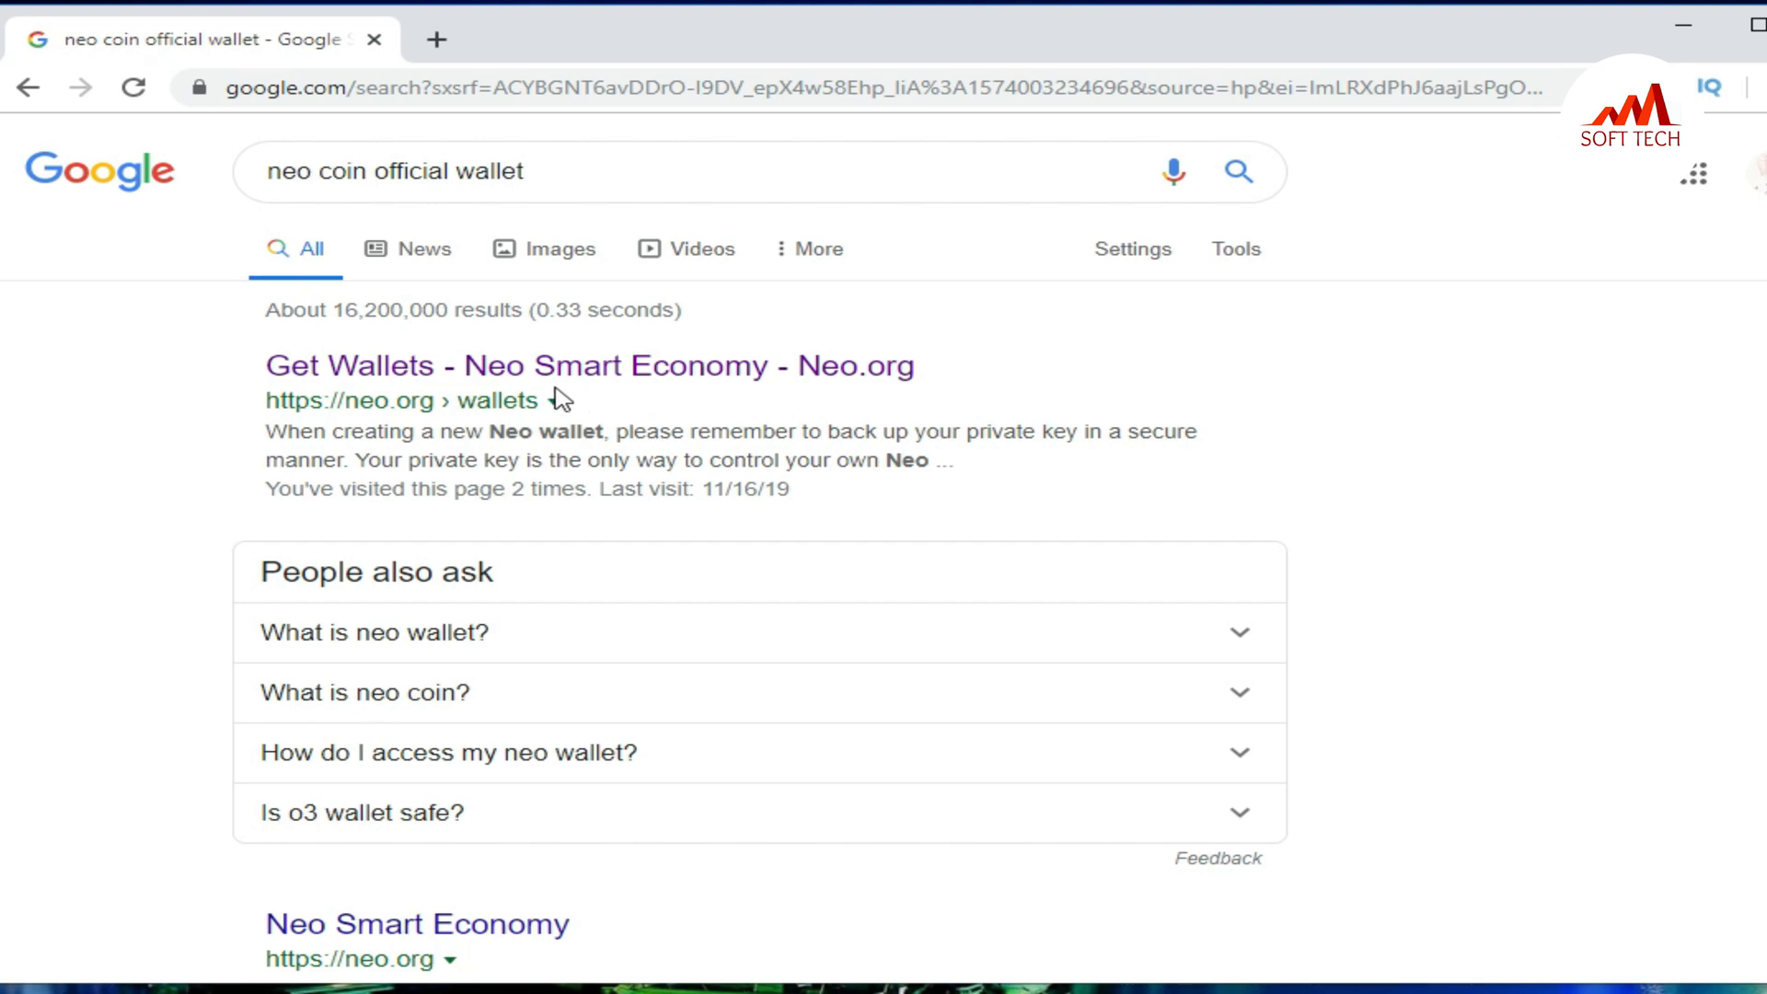
{"action": "left_click", "coordinate": [360, 366]}
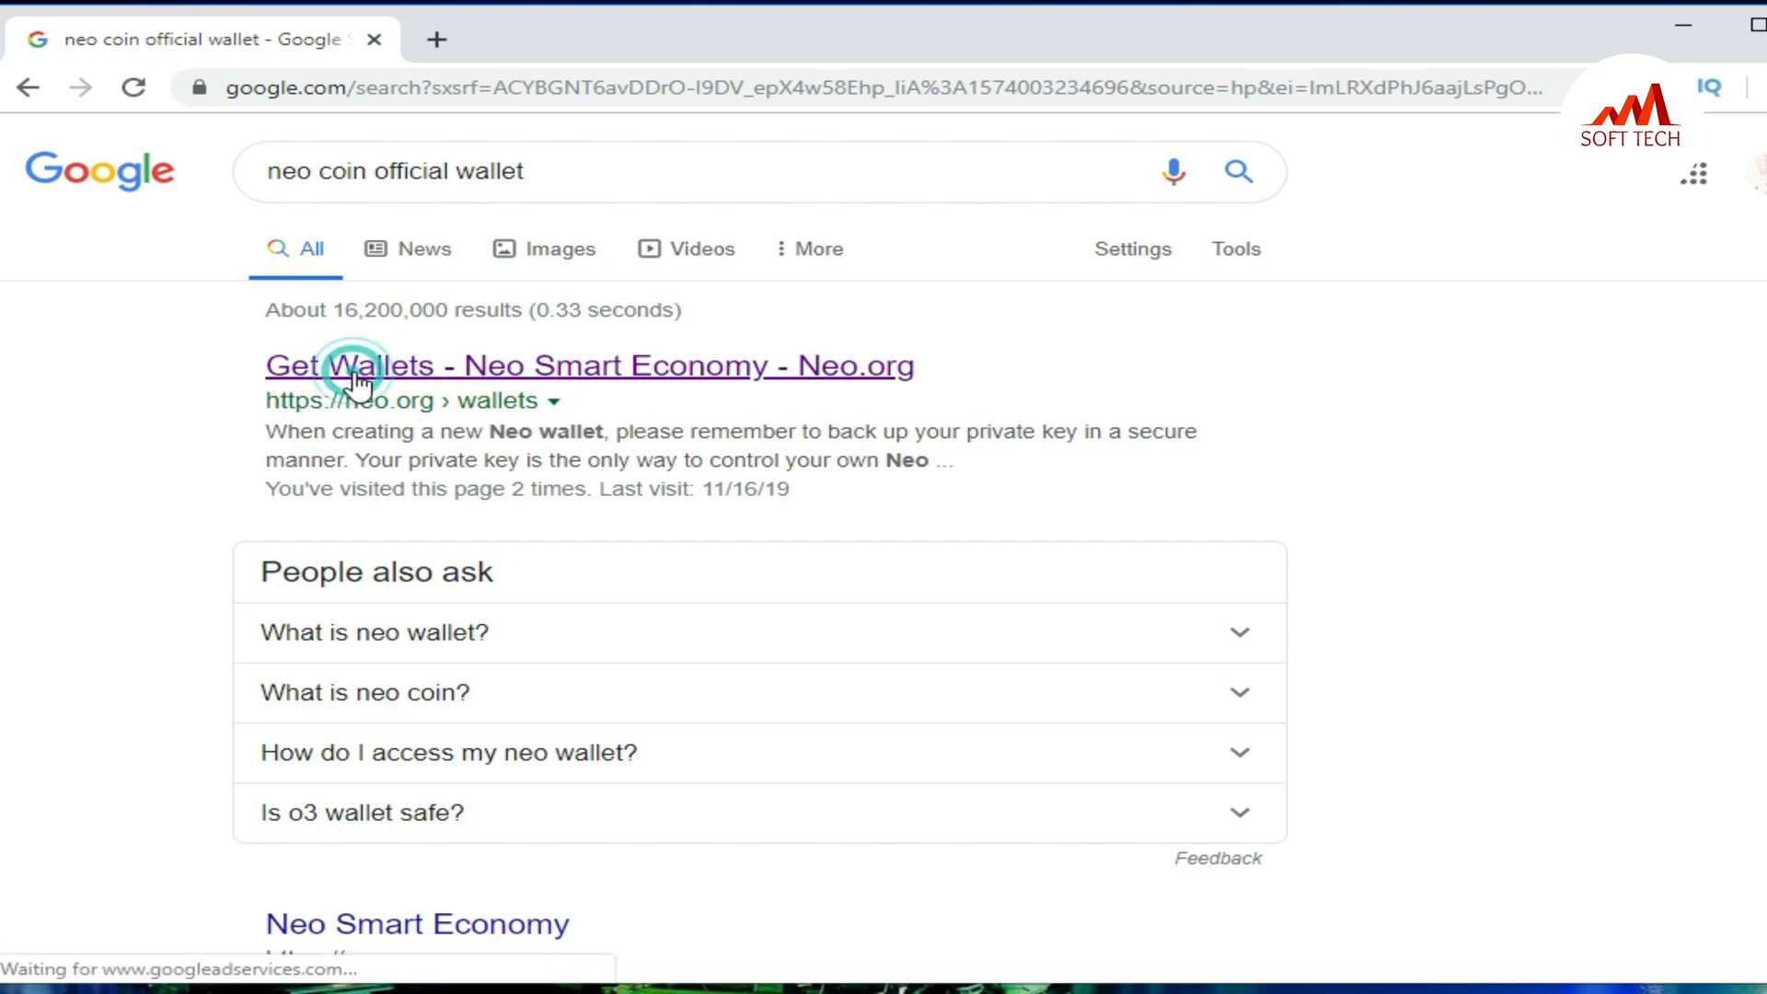
- Open neo.org/wallets and browse the wallet grid back up to Neon Wallet
{"action": "left_click", "coordinate": [361, 365]}
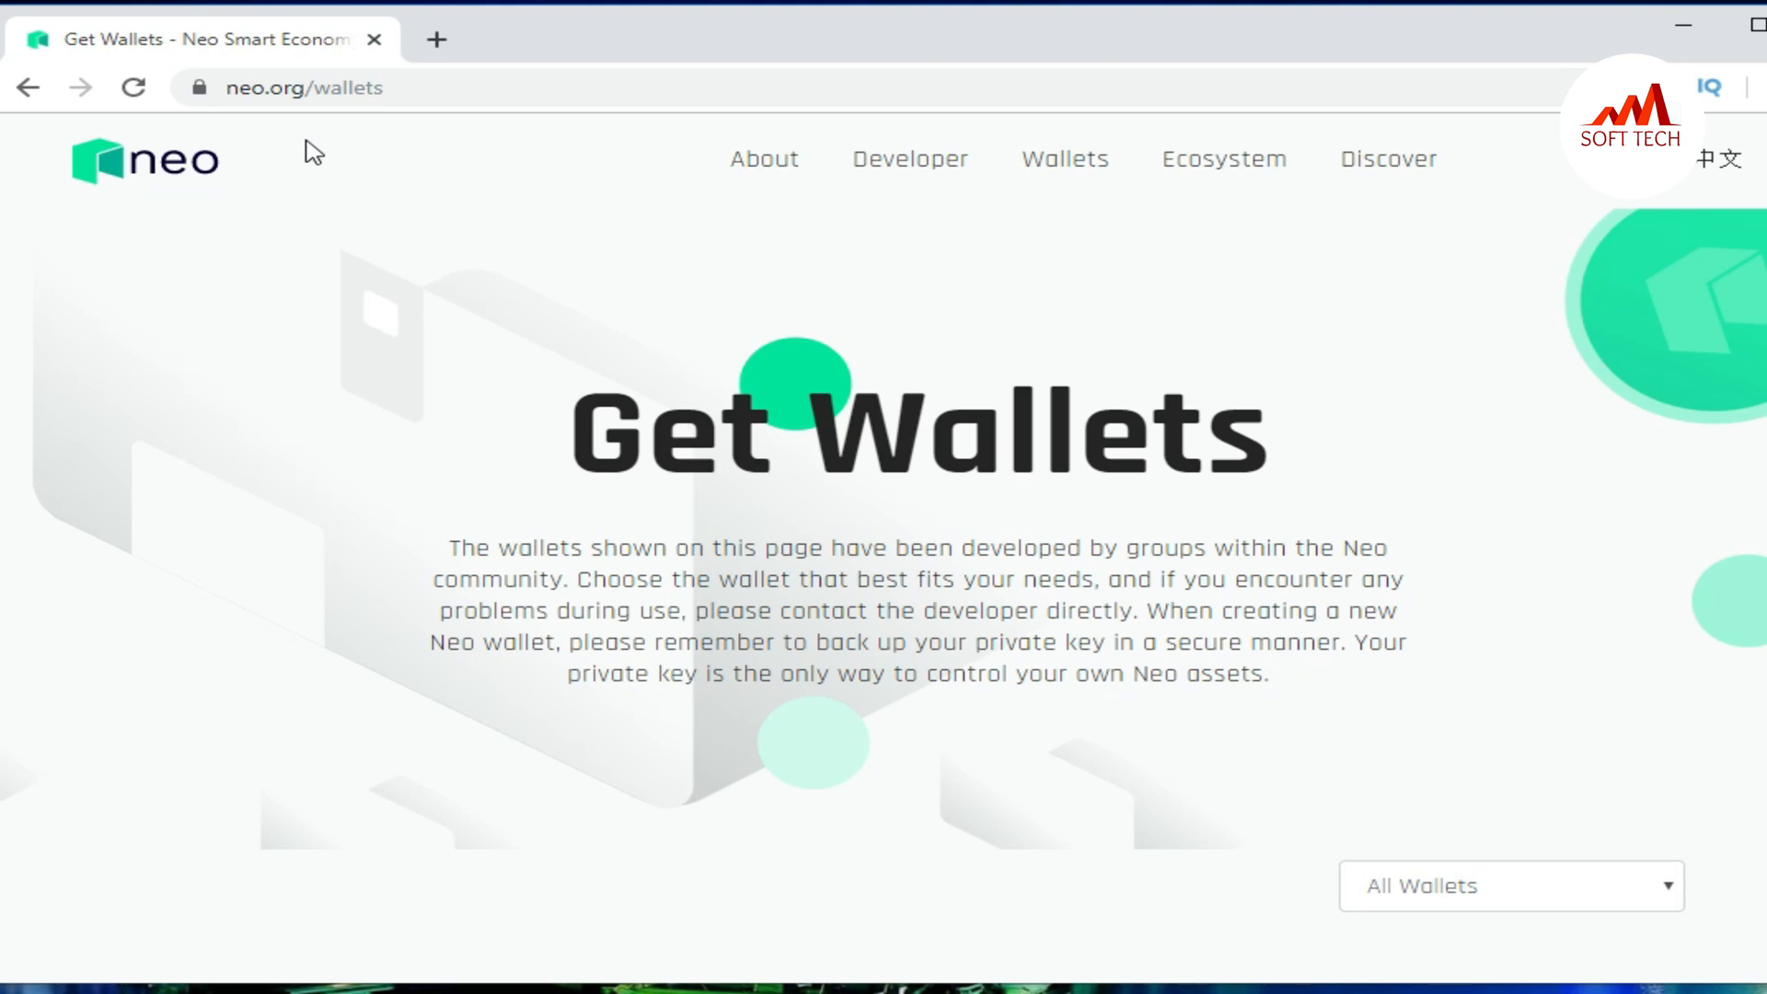
{"action": "scroll", "scroll_direction": "down", "scroll_amount": 3}
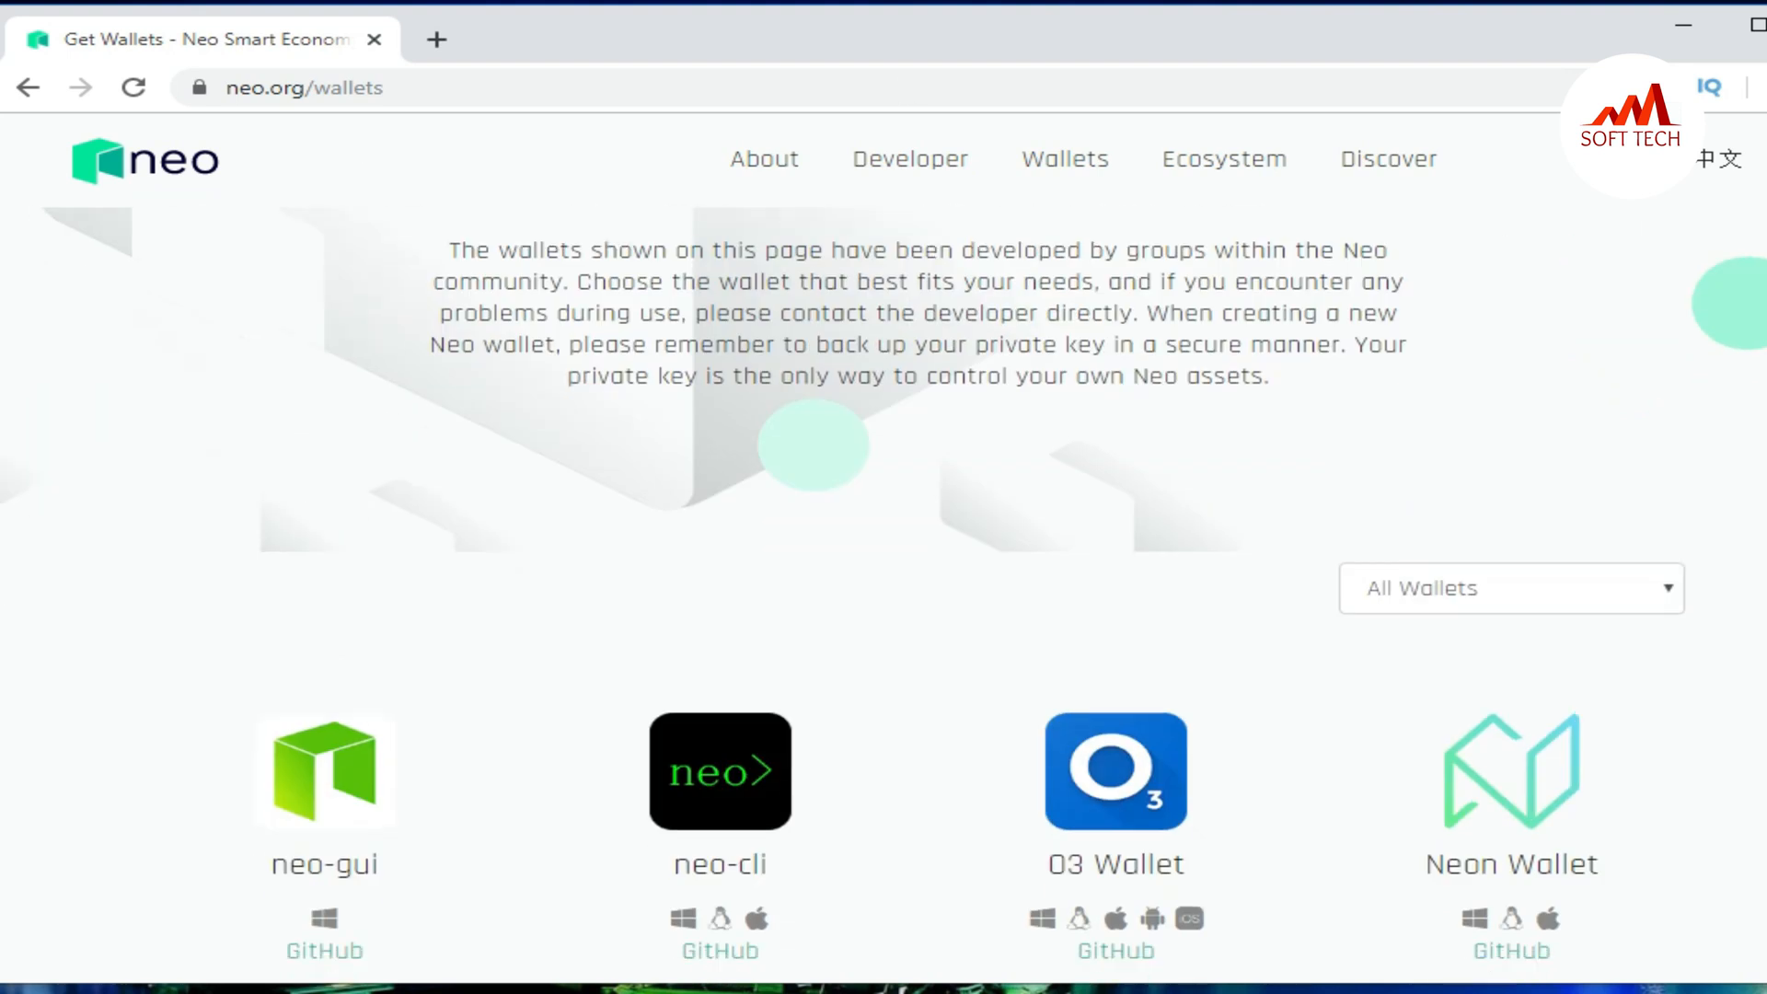
{"action": "scroll", "scroll_direction": "down", "scroll_amount": 3}
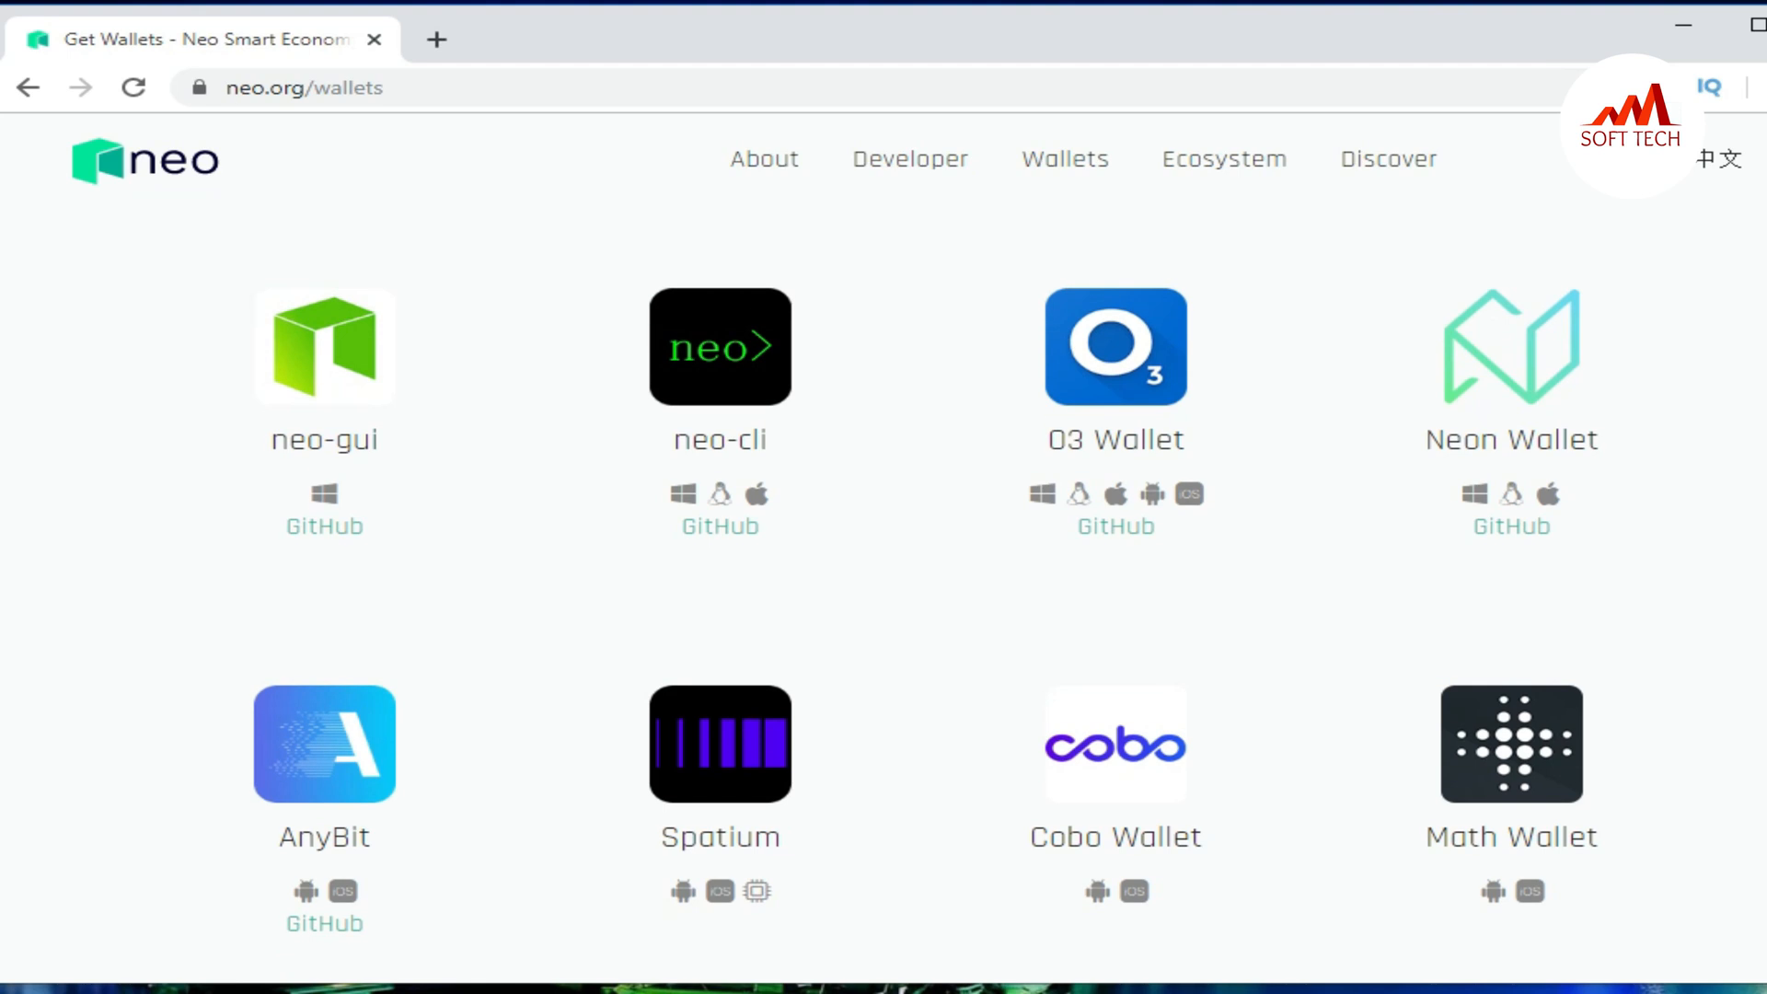
{"action": "scroll", "scroll_direction": "down", "scroll_amount": 3}
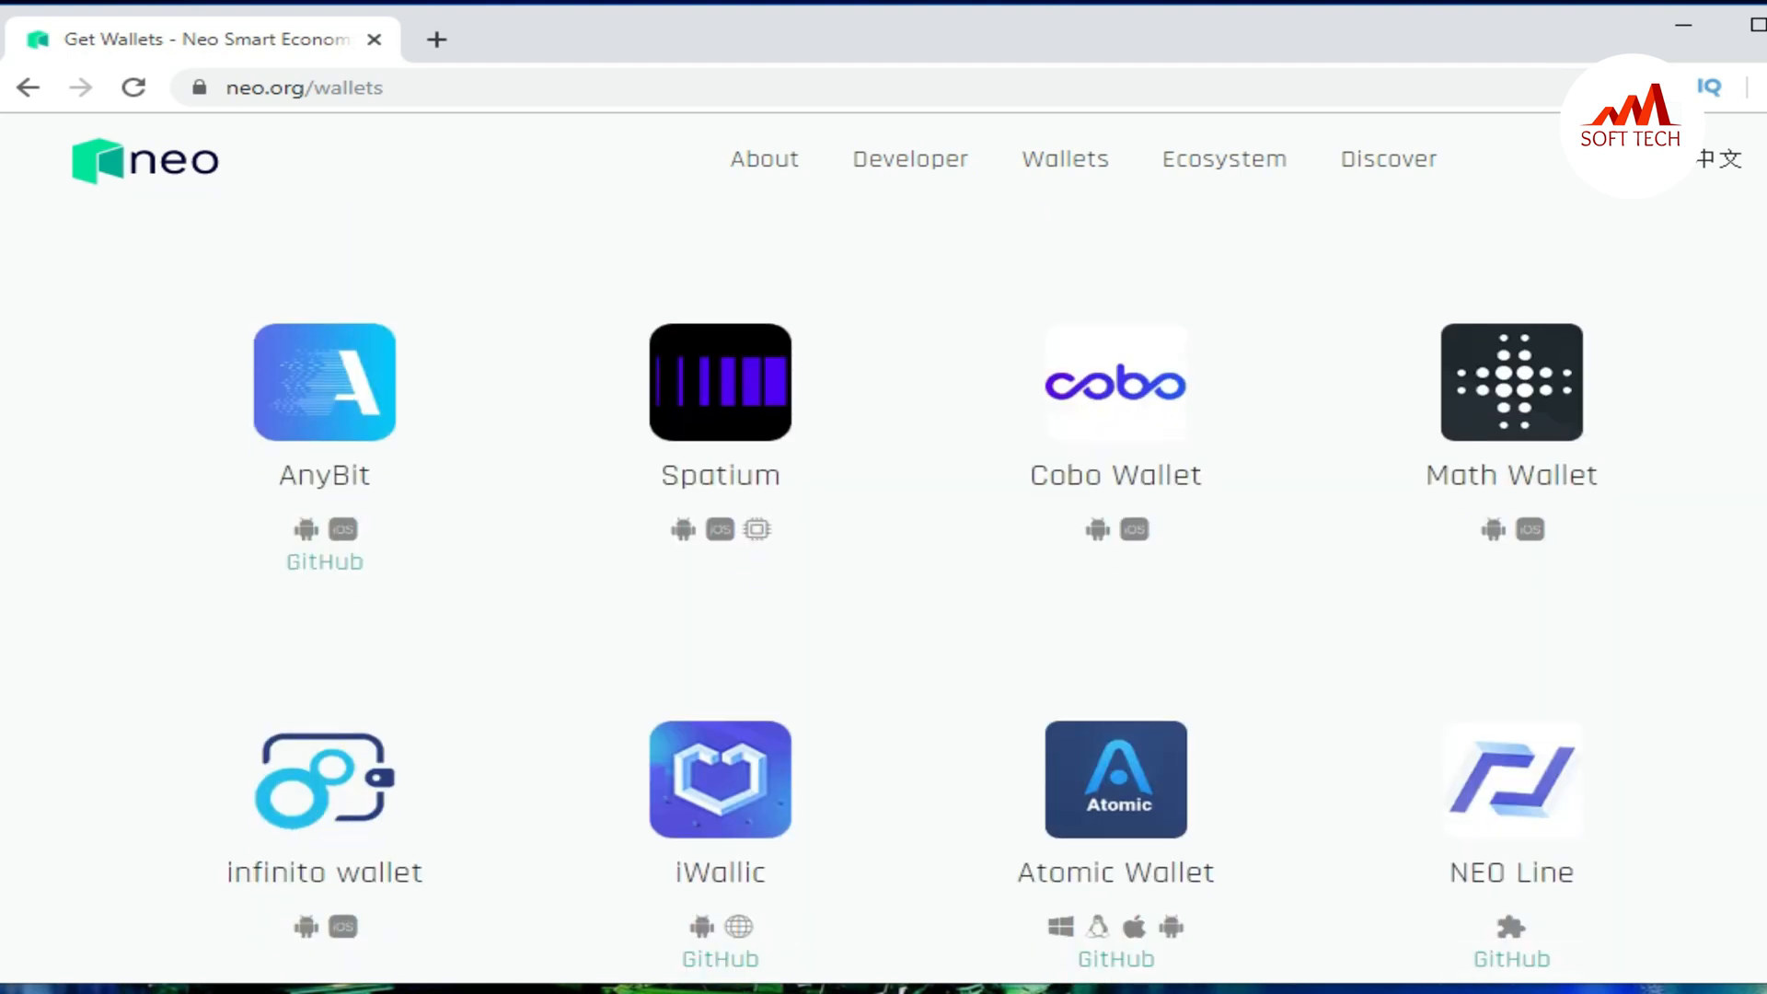
{"action": "scroll", "scroll_direction": "up", "scroll_amount": 3}
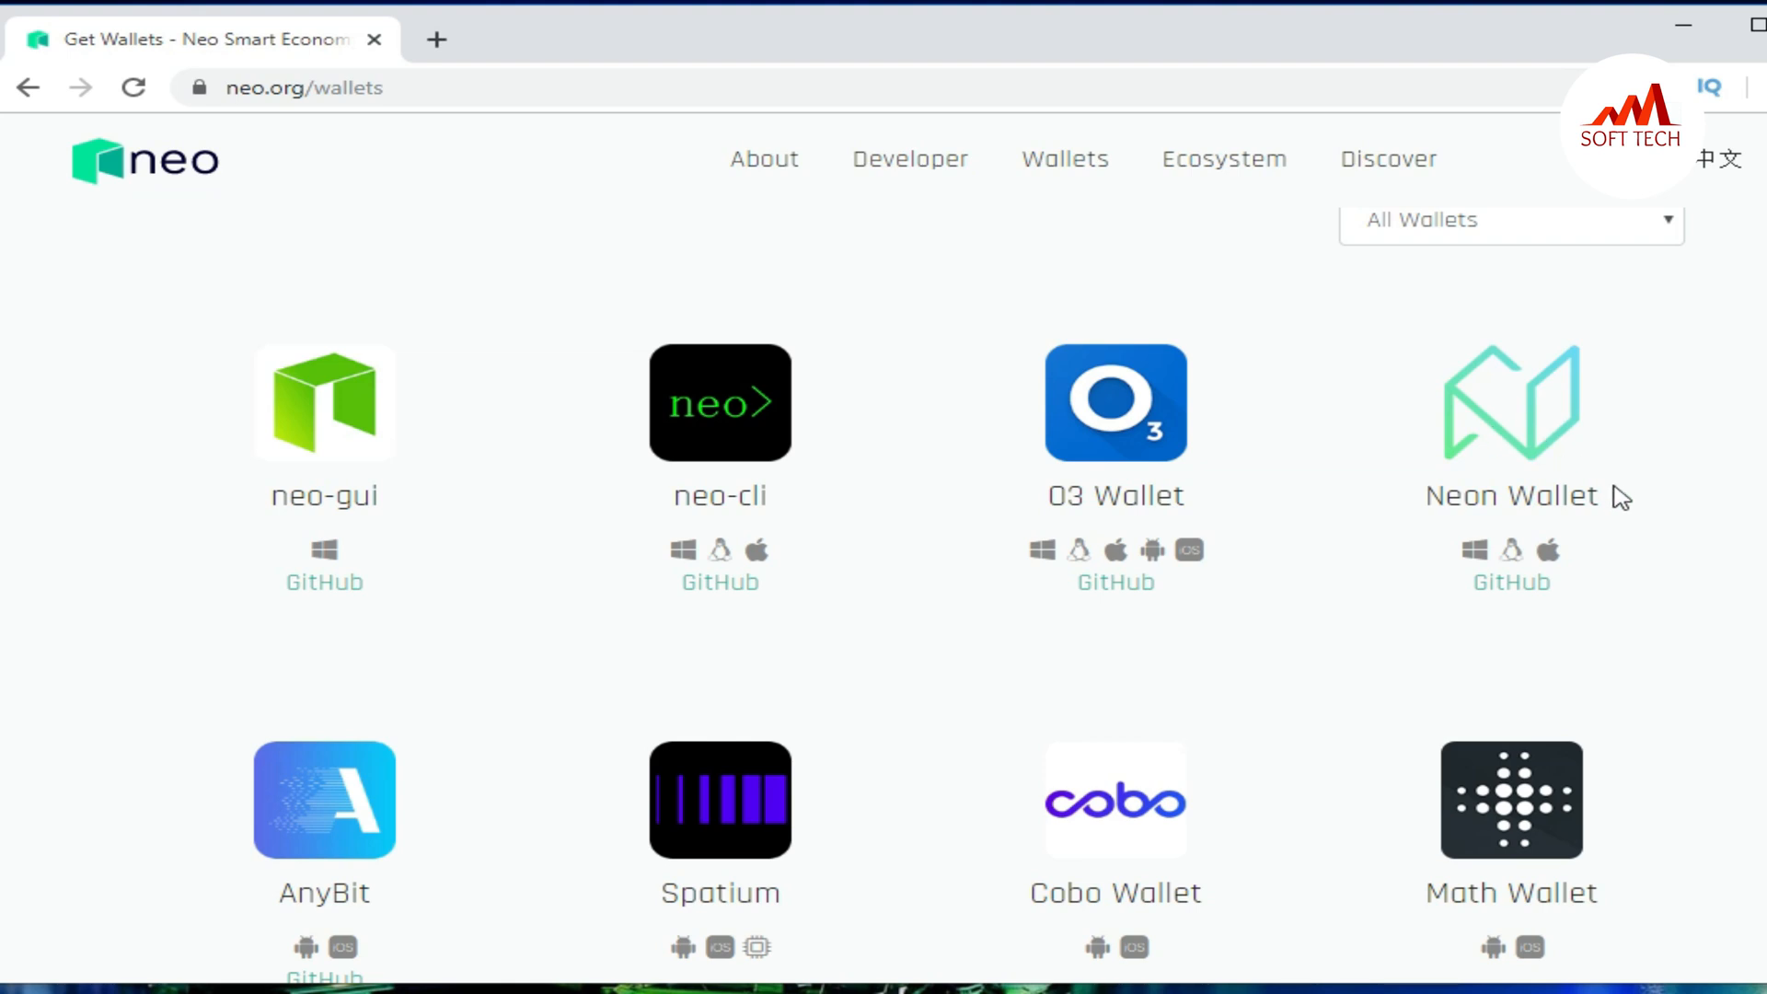
{"action": "mouse_move", "coordinate": [1529, 481]}
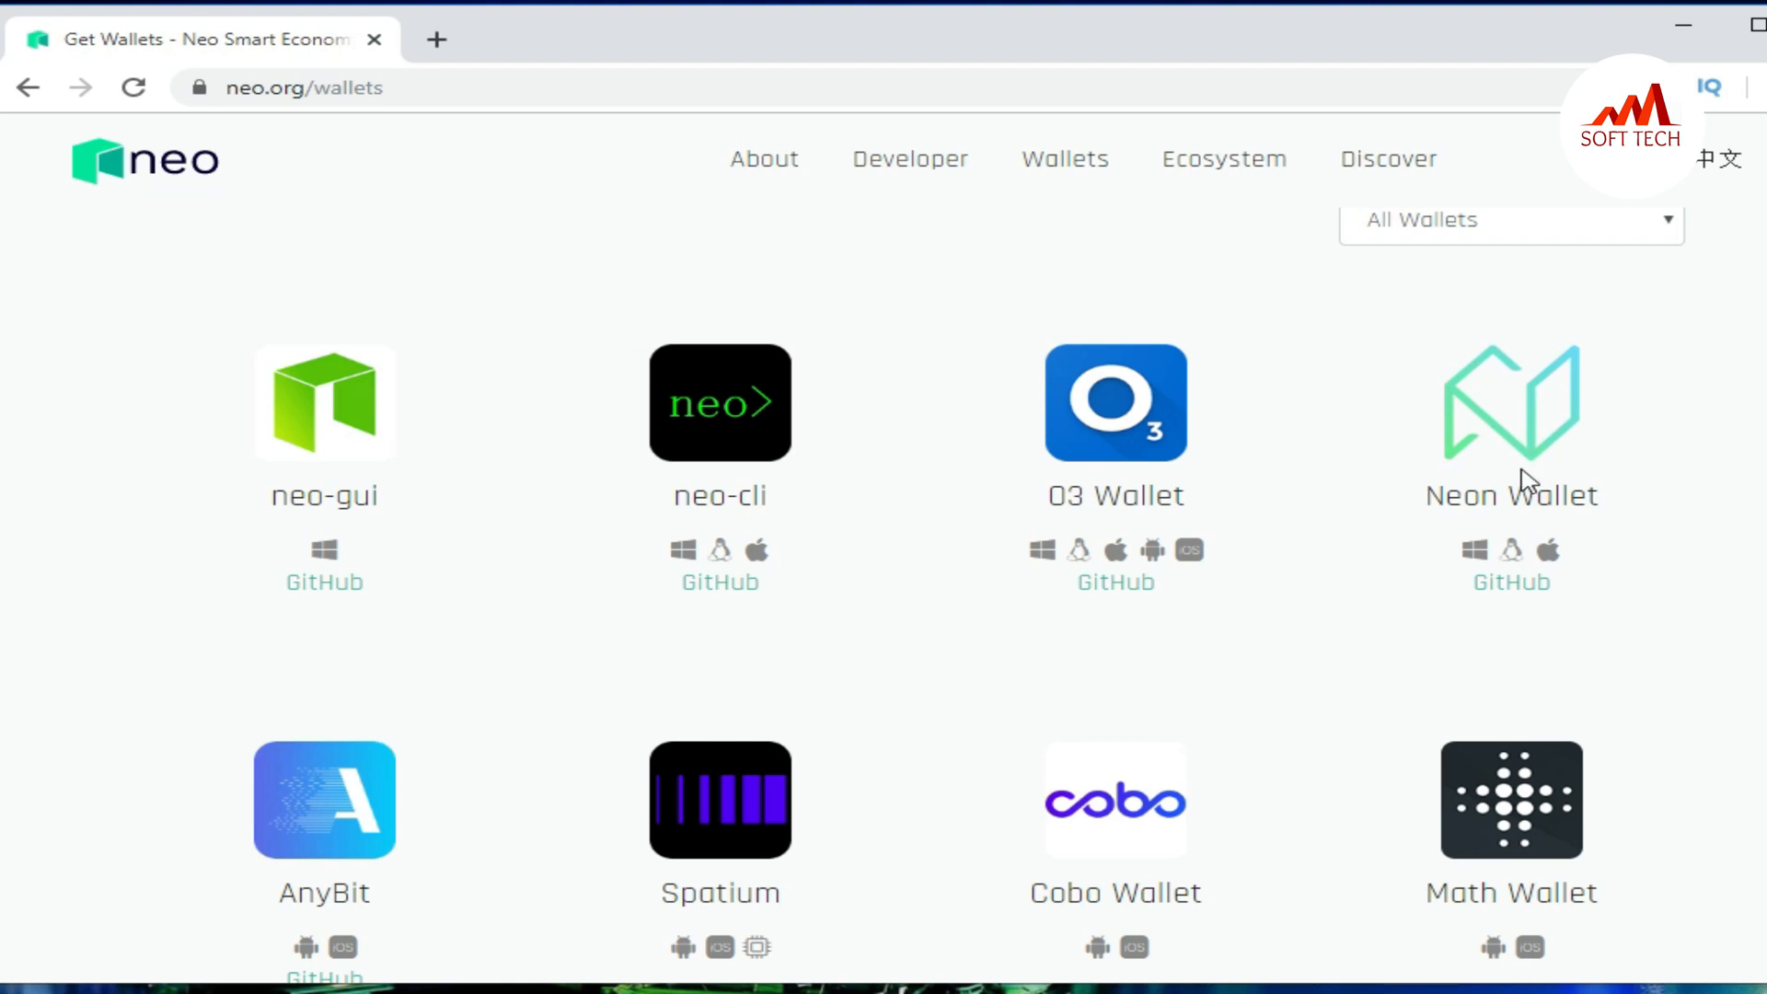
{"action": "mouse_move", "coordinate": [1511, 582]}
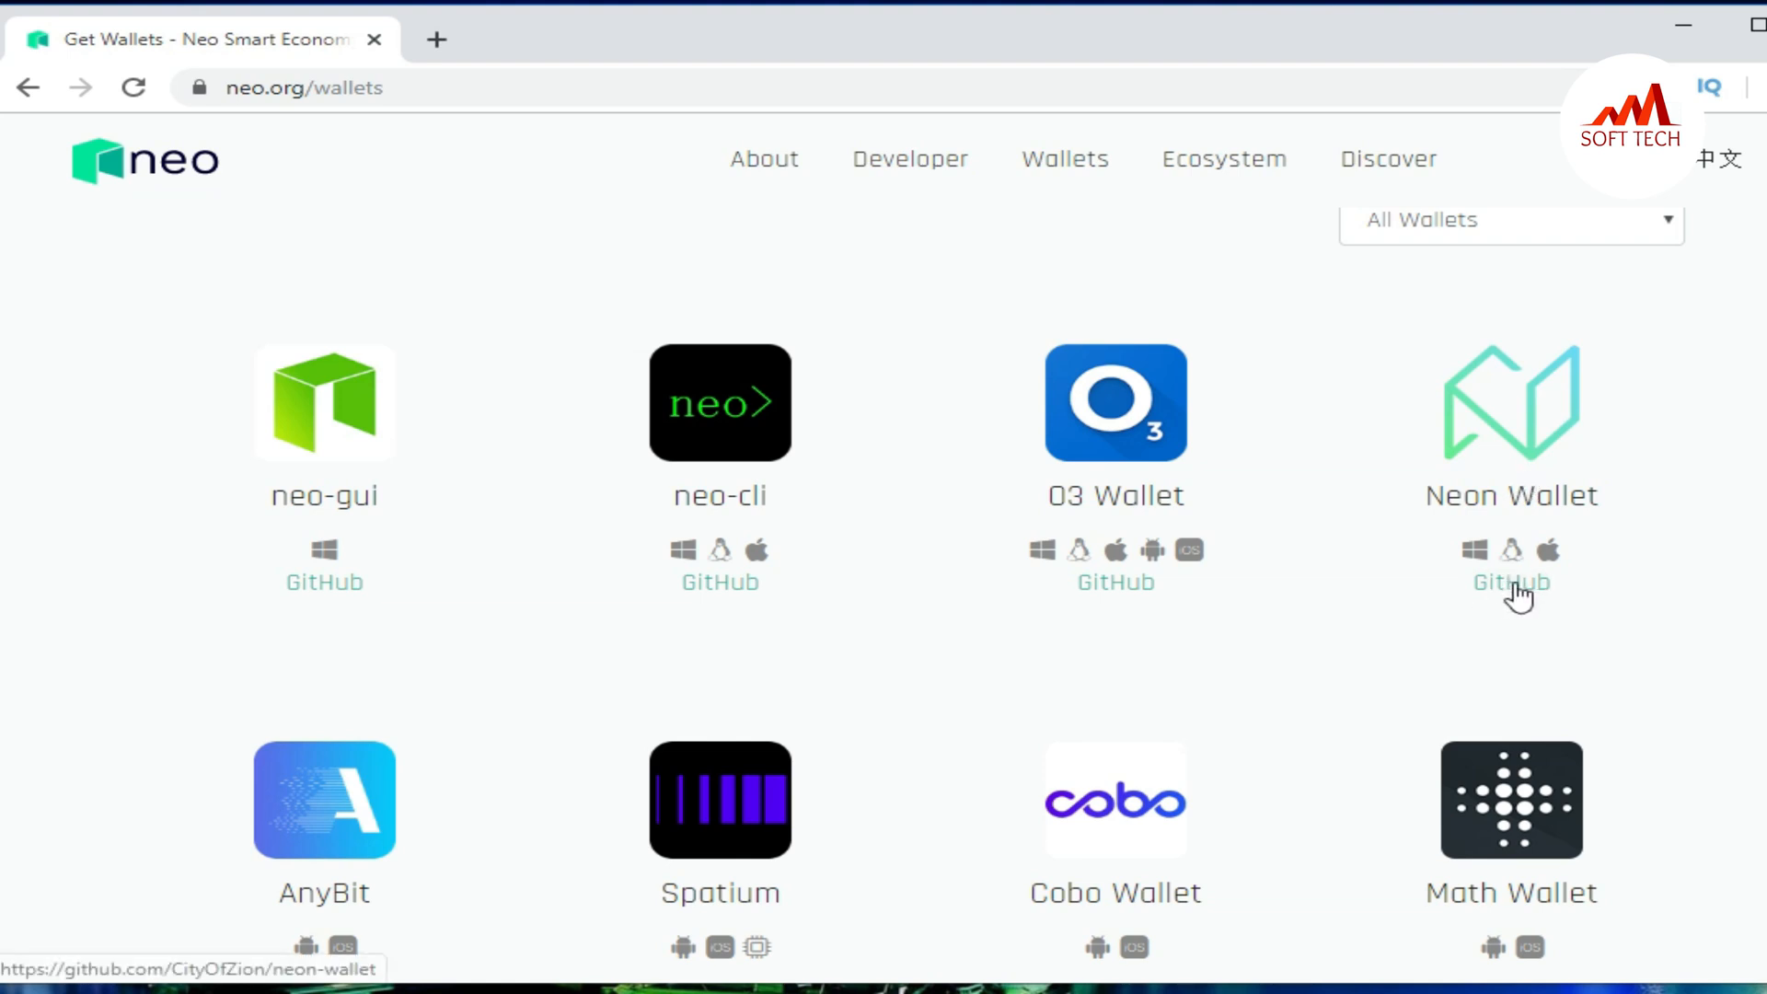
- Open Neon Wallet's CityOfZion GitHub repository and scroll to the README Overview feature list
{"action": "left_click", "coordinate": [1510, 582]}
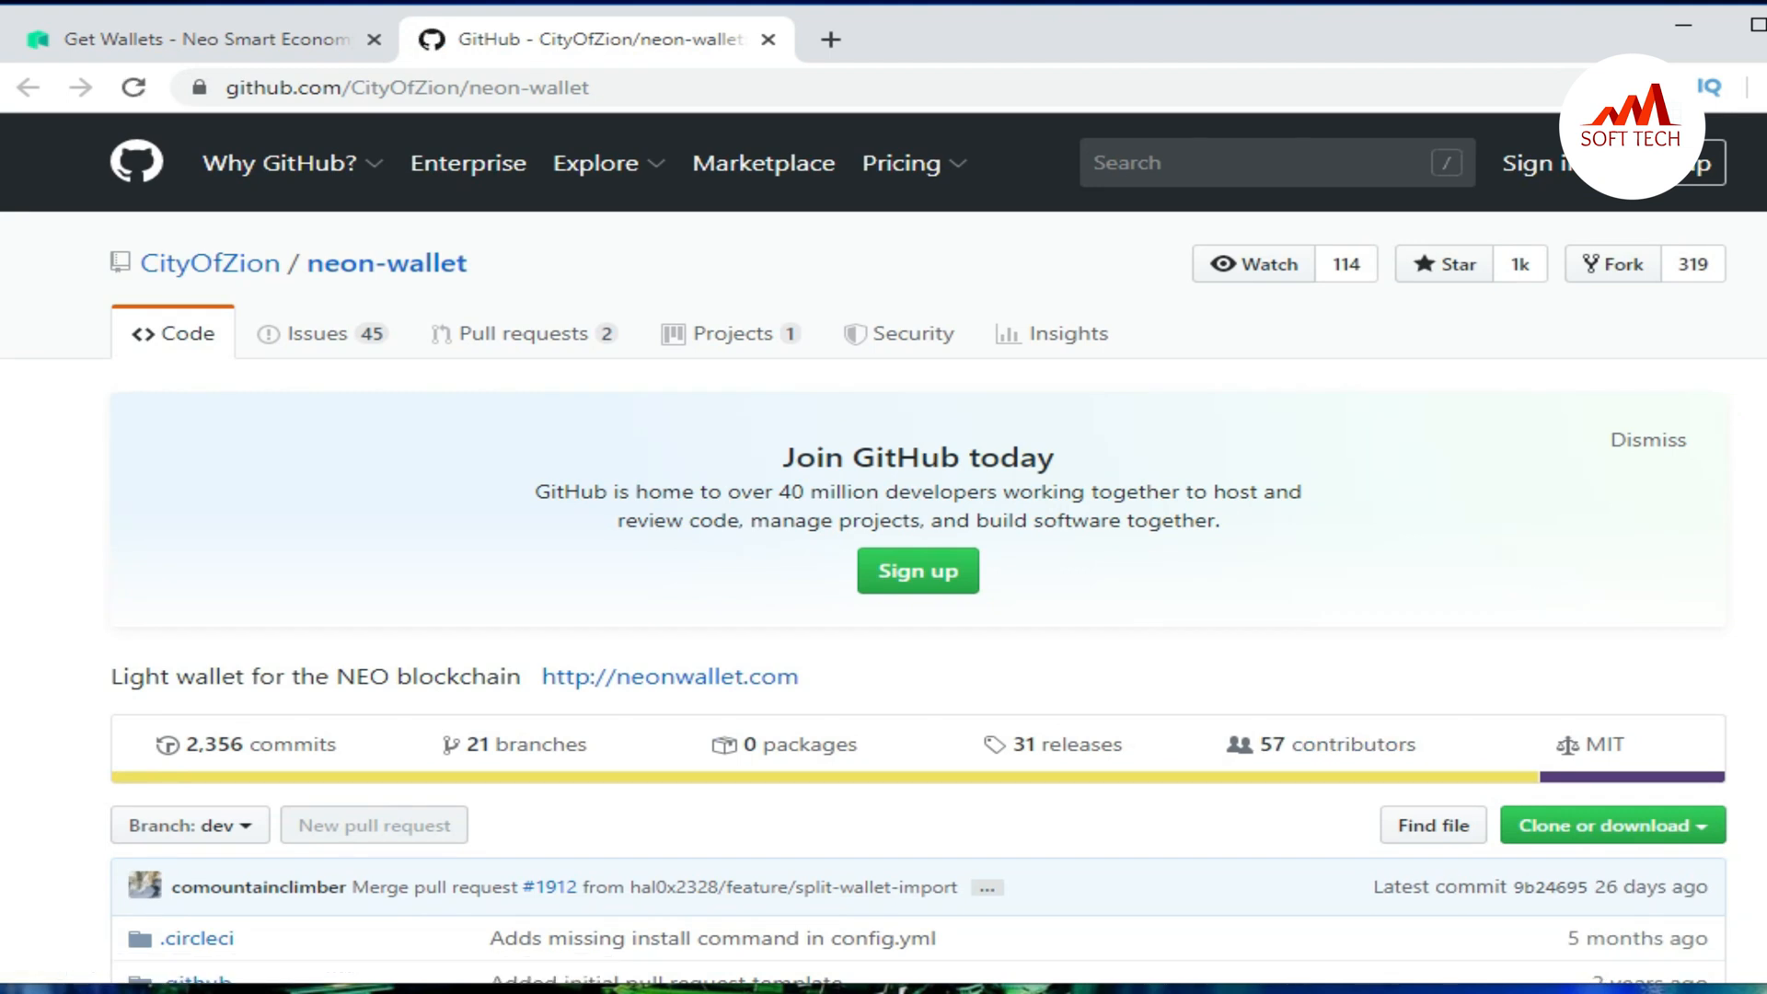
{"action": "scroll", "scroll_direction": "down", "scroll_amount": 3}
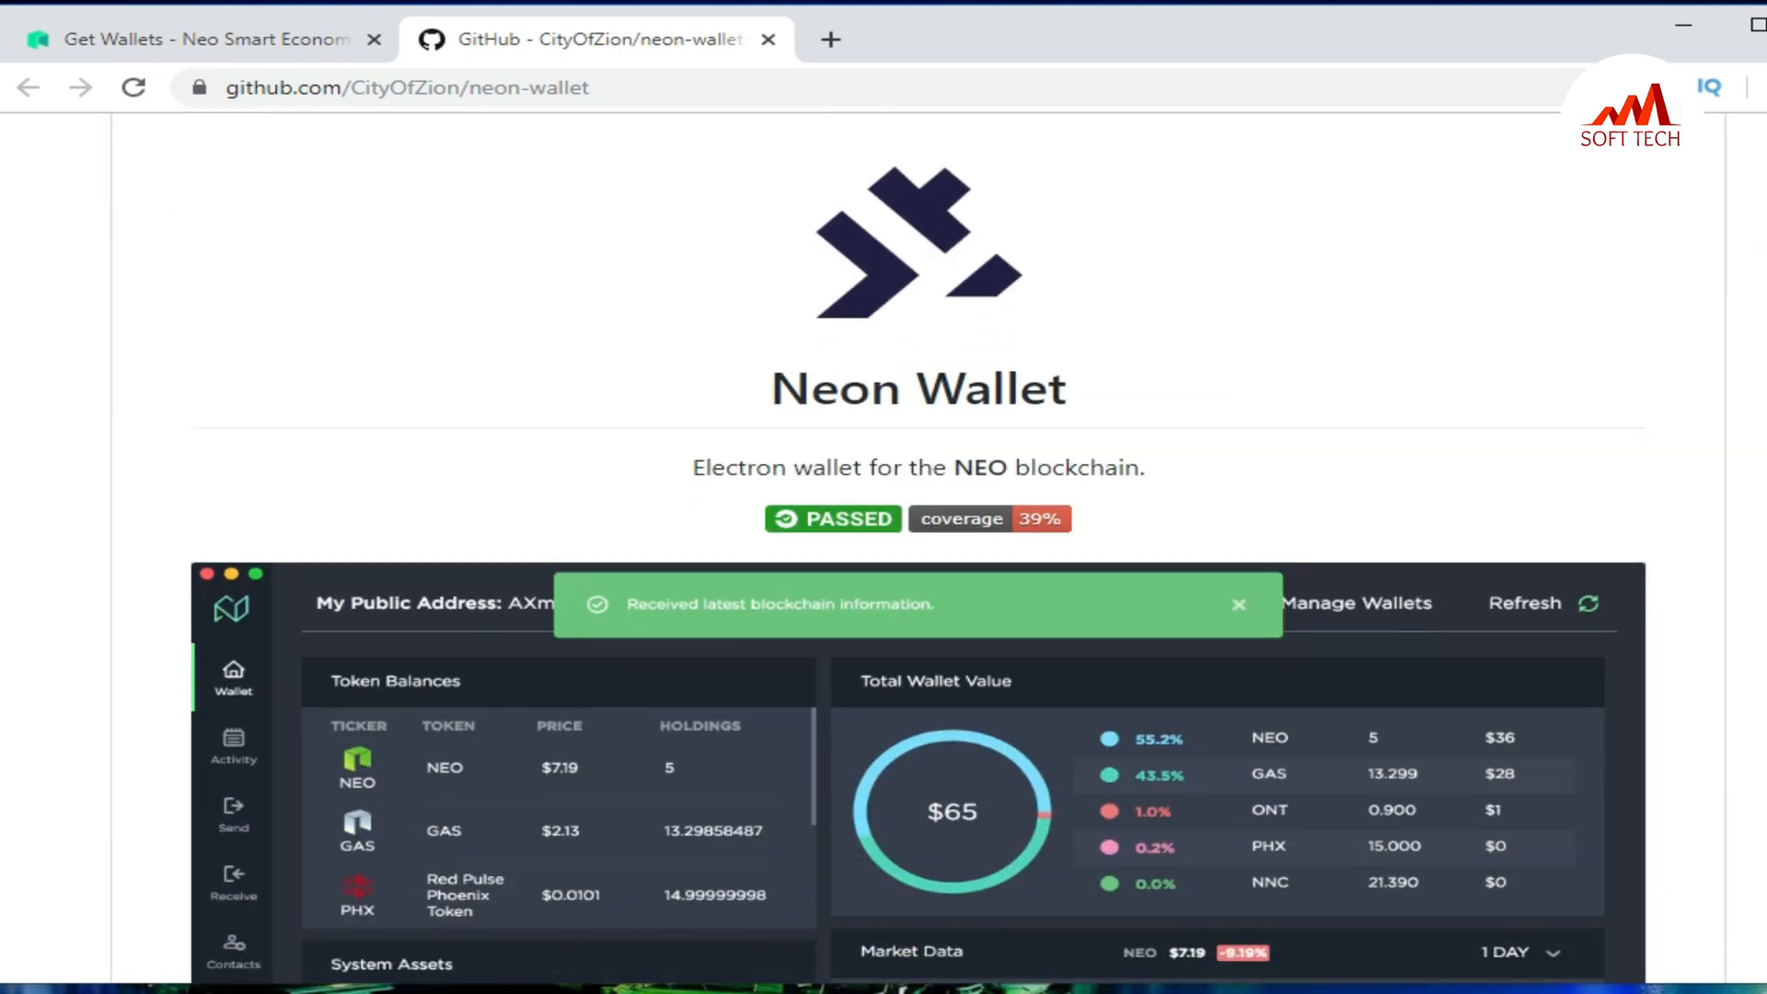
{"action": "scroll", "scroll_direction": "down", "scroll_amount": 3}
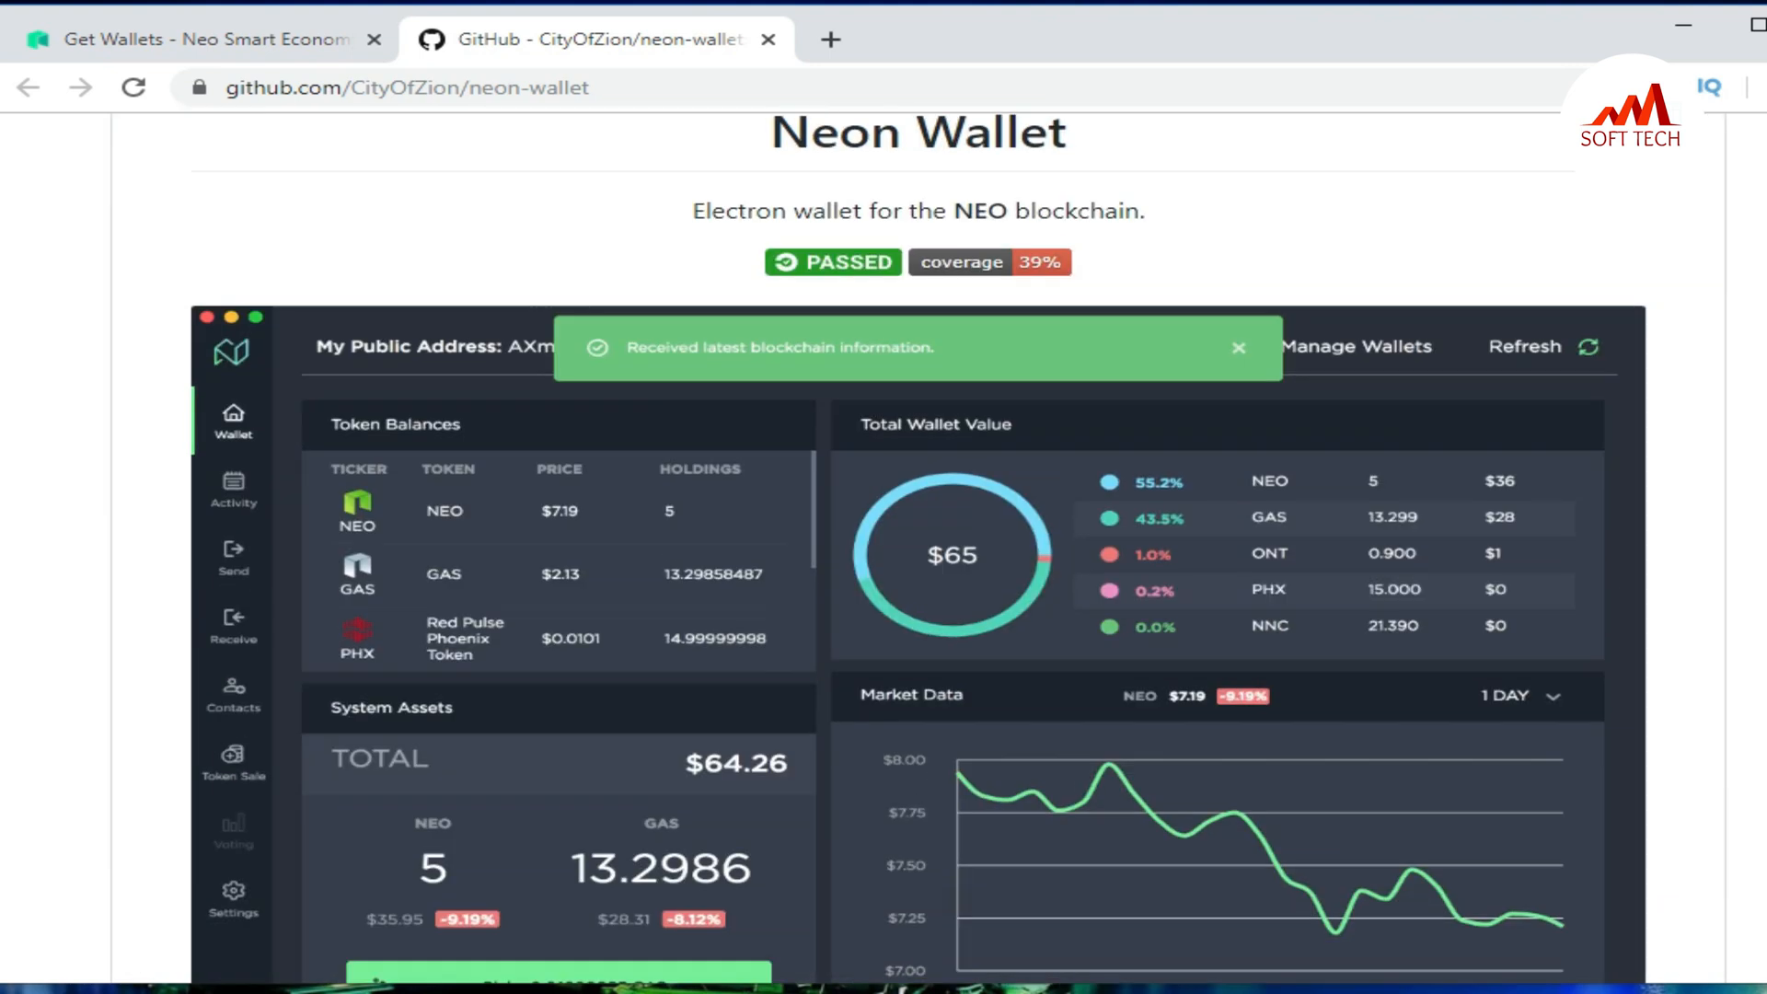
{"action": "scroll", "scroll_direction": "down", "scroll_amount": 3}
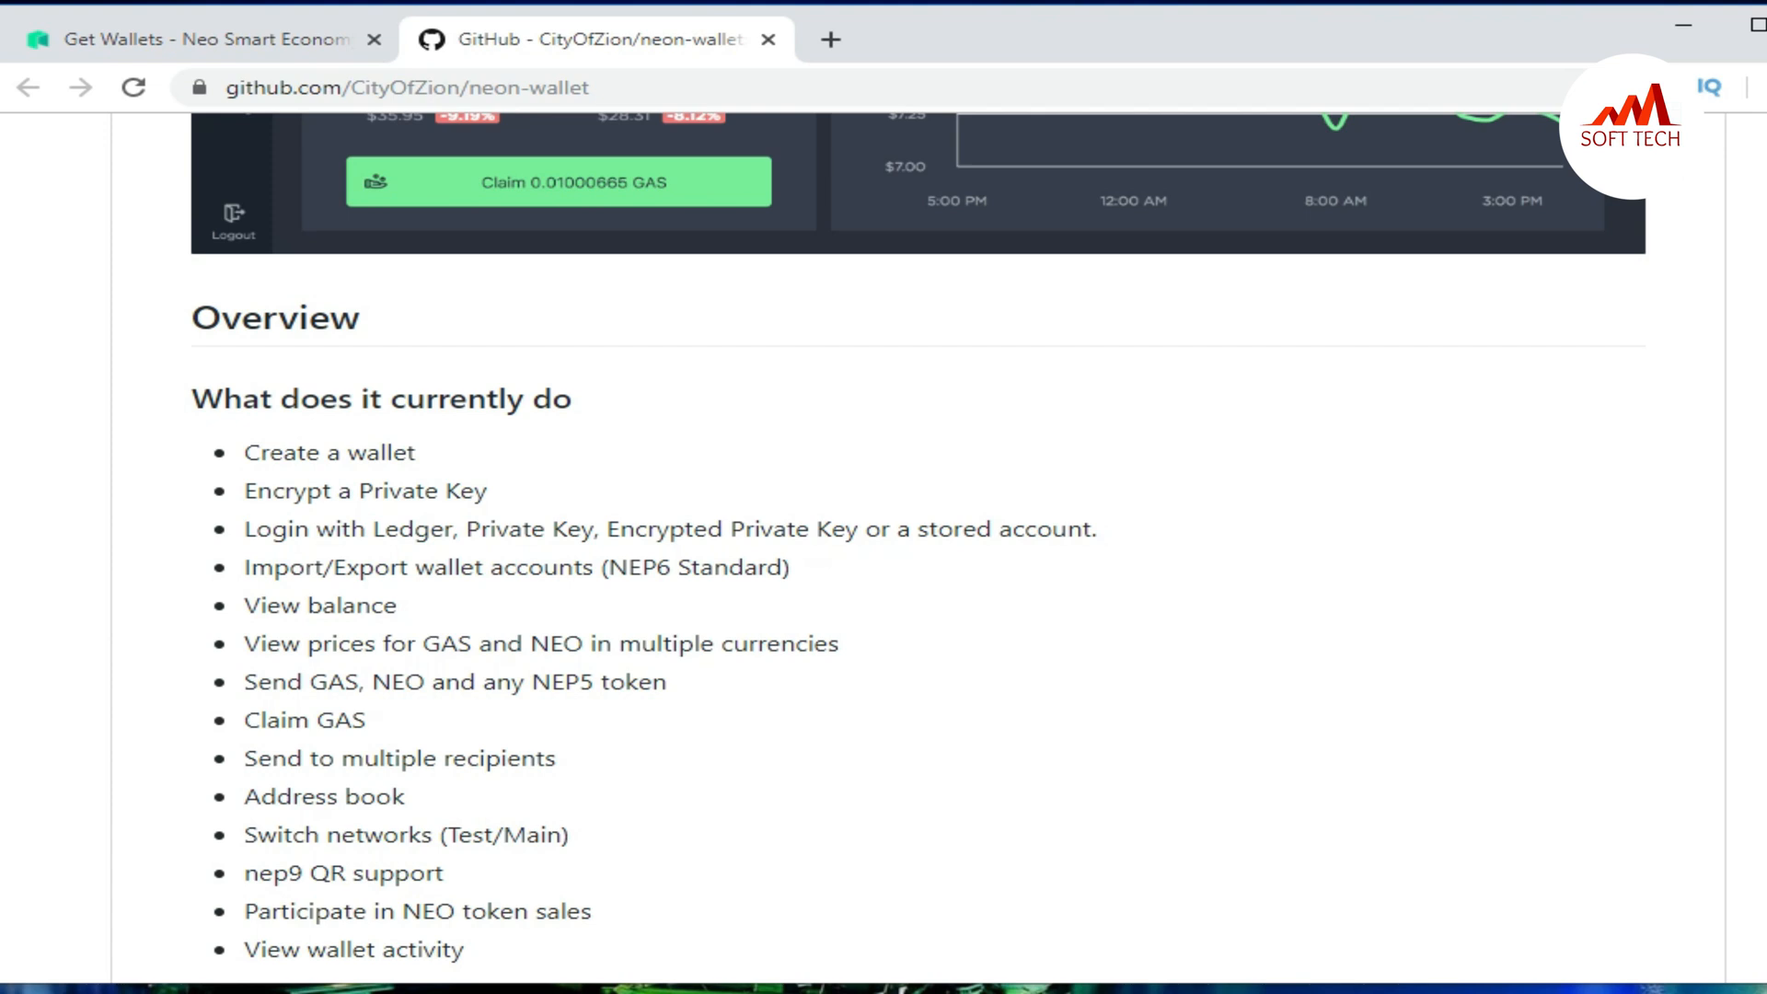
{"action": "scroll", "scroll_direction": "down", "scroll_amount": 3}
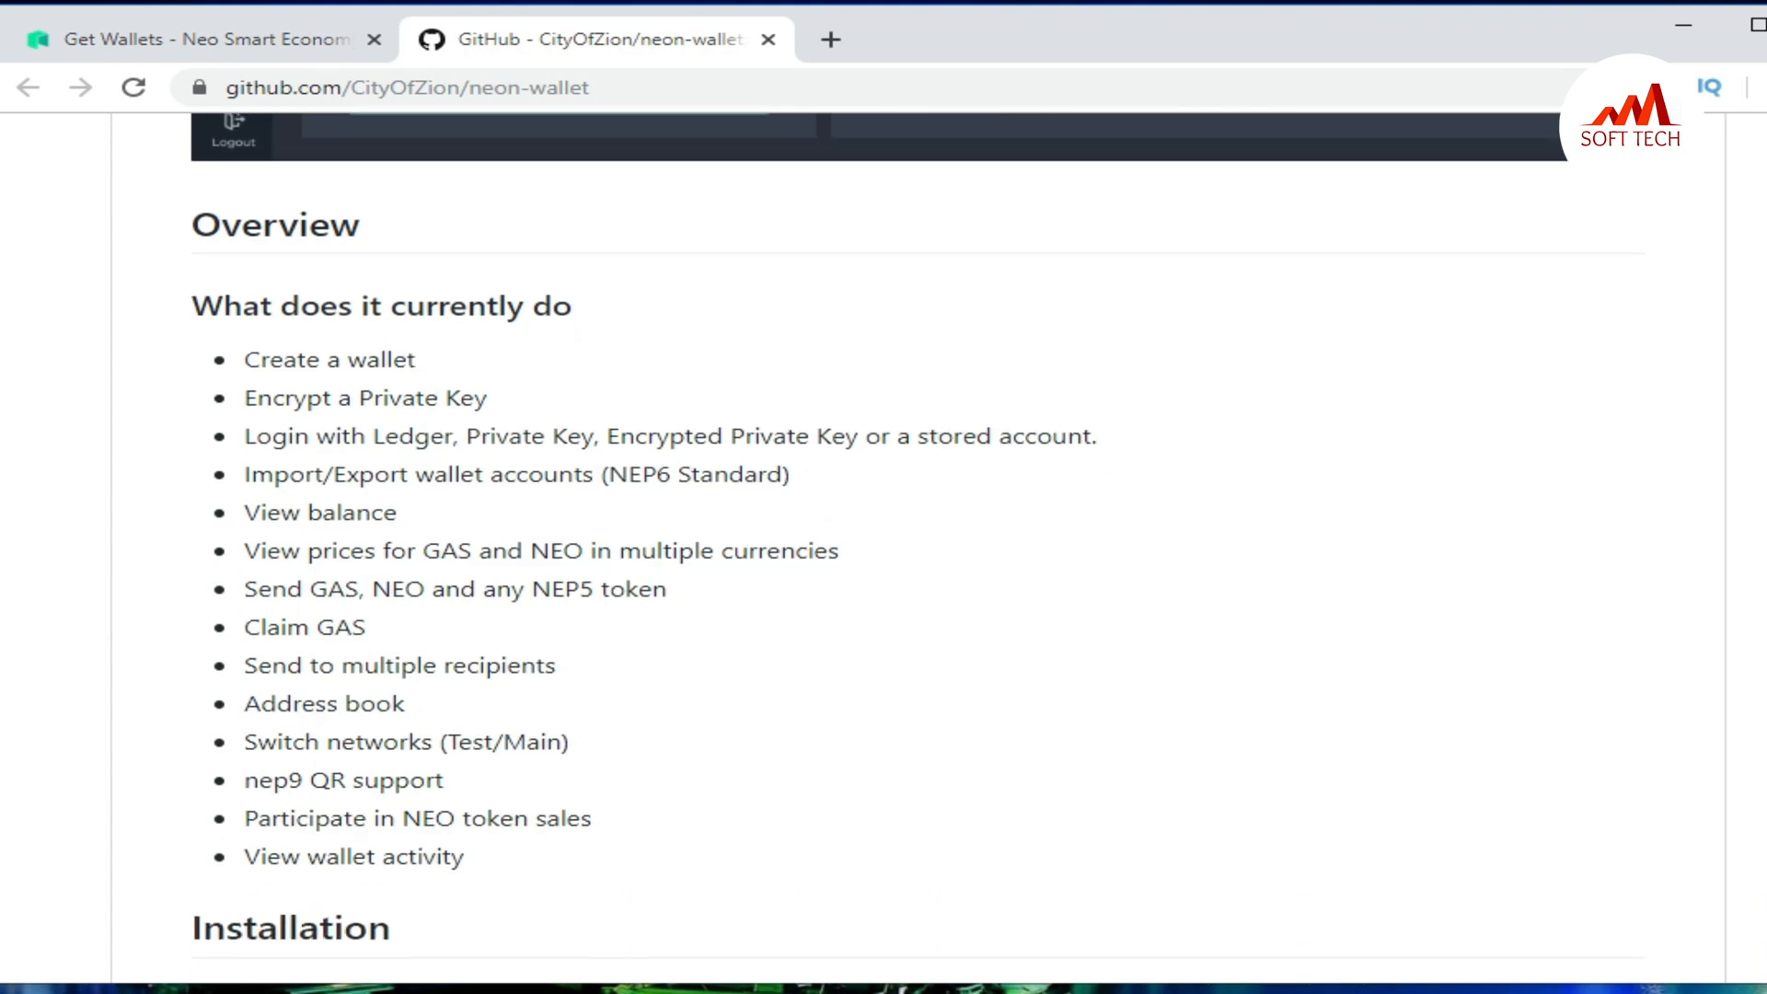
{"action": "mouse_move", "coordinate": [1115, 448]}
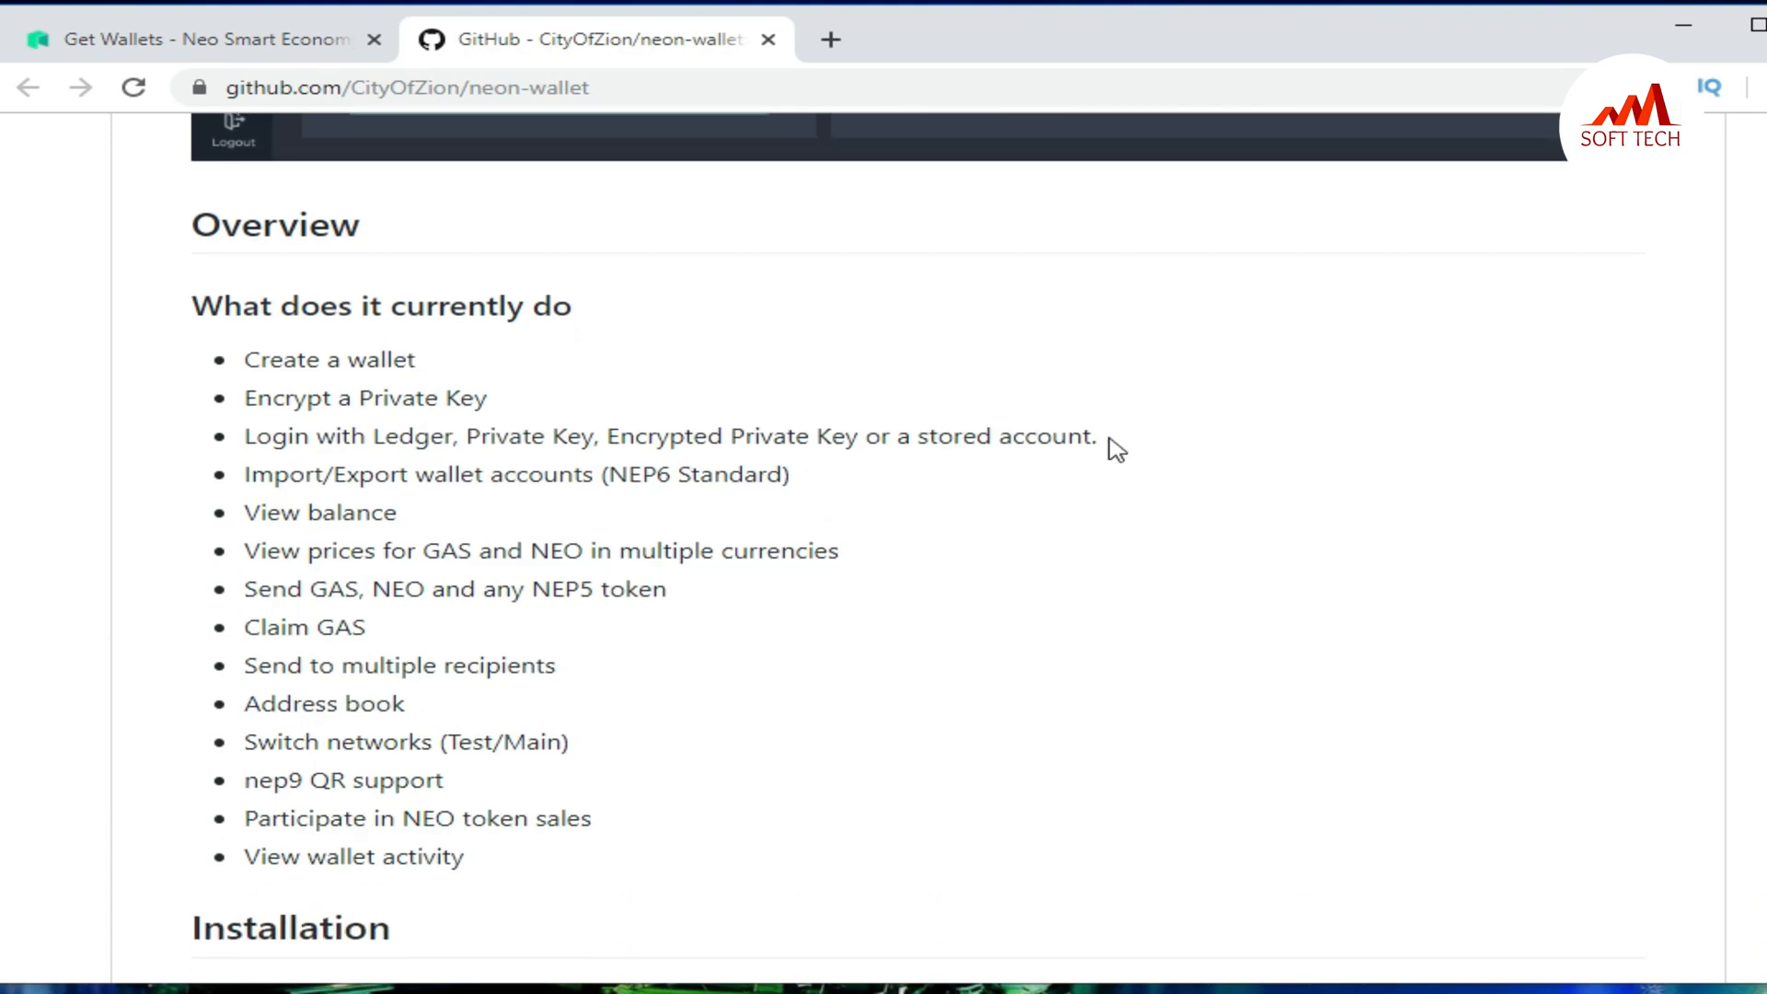
{"action": "mouse_move", "coordinate": [584, 441]}
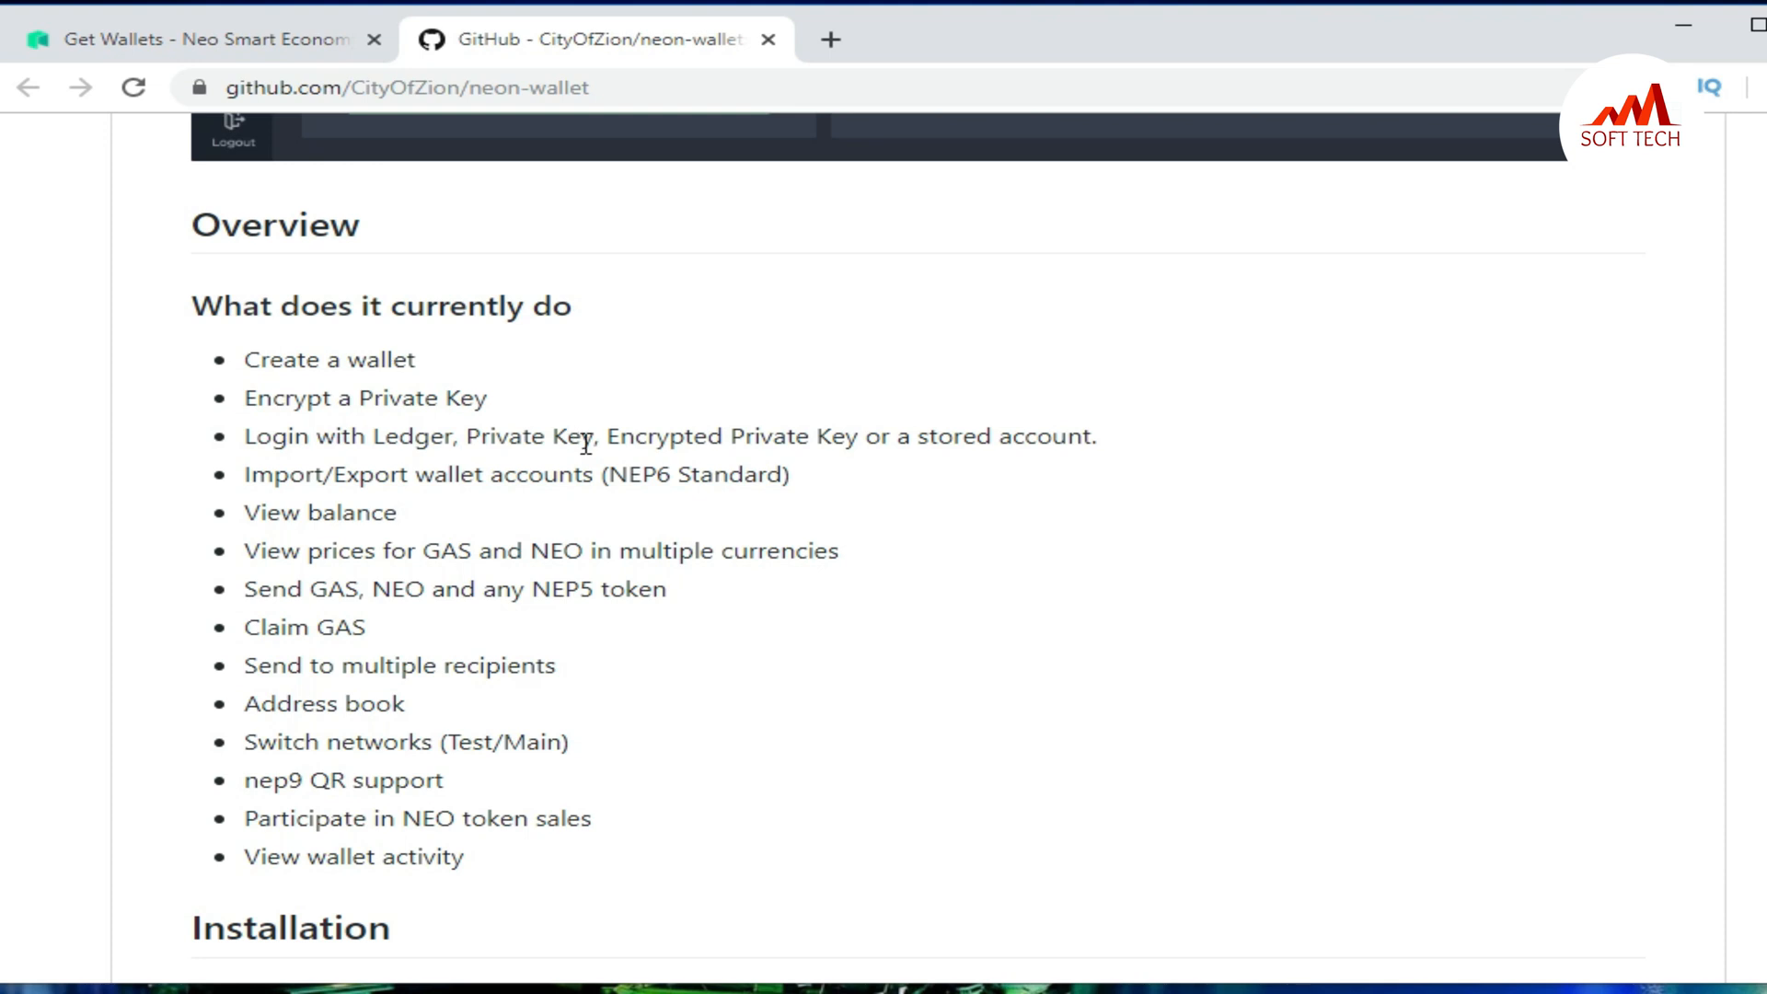
{"action": "mouse_move", "coordinate": [792, 423]}
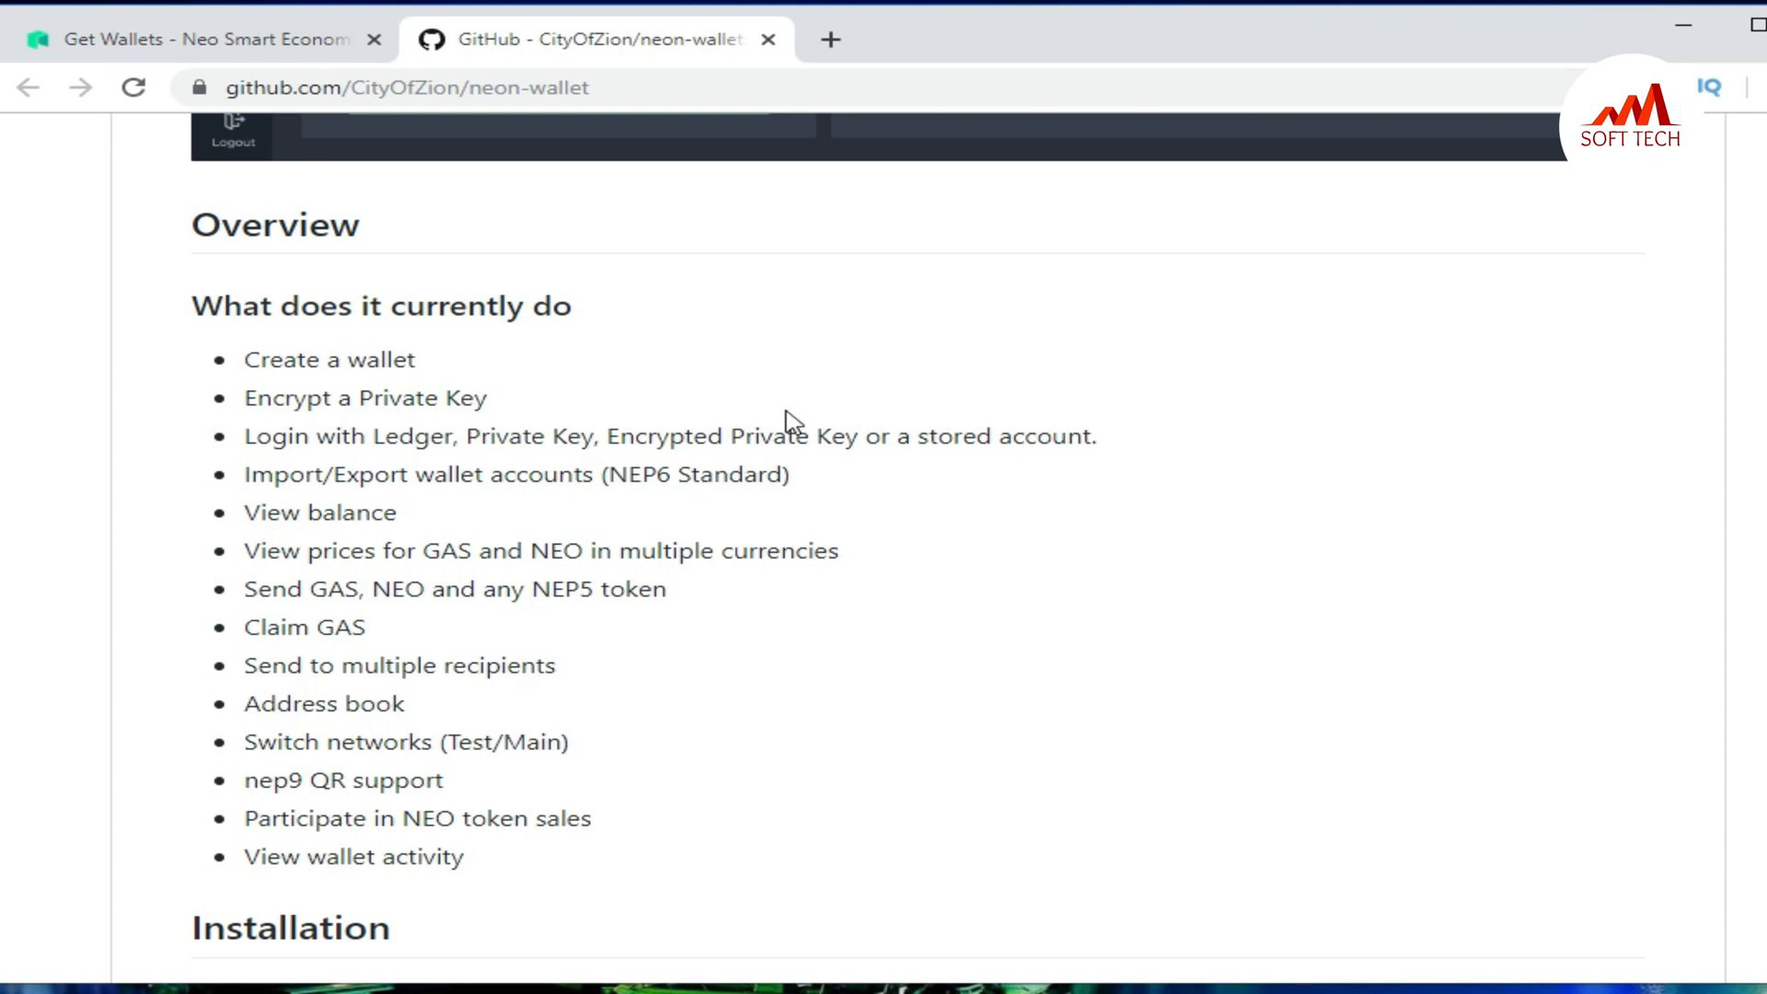
{"action": "mouse_move", "coordinate": [1208, 576]}
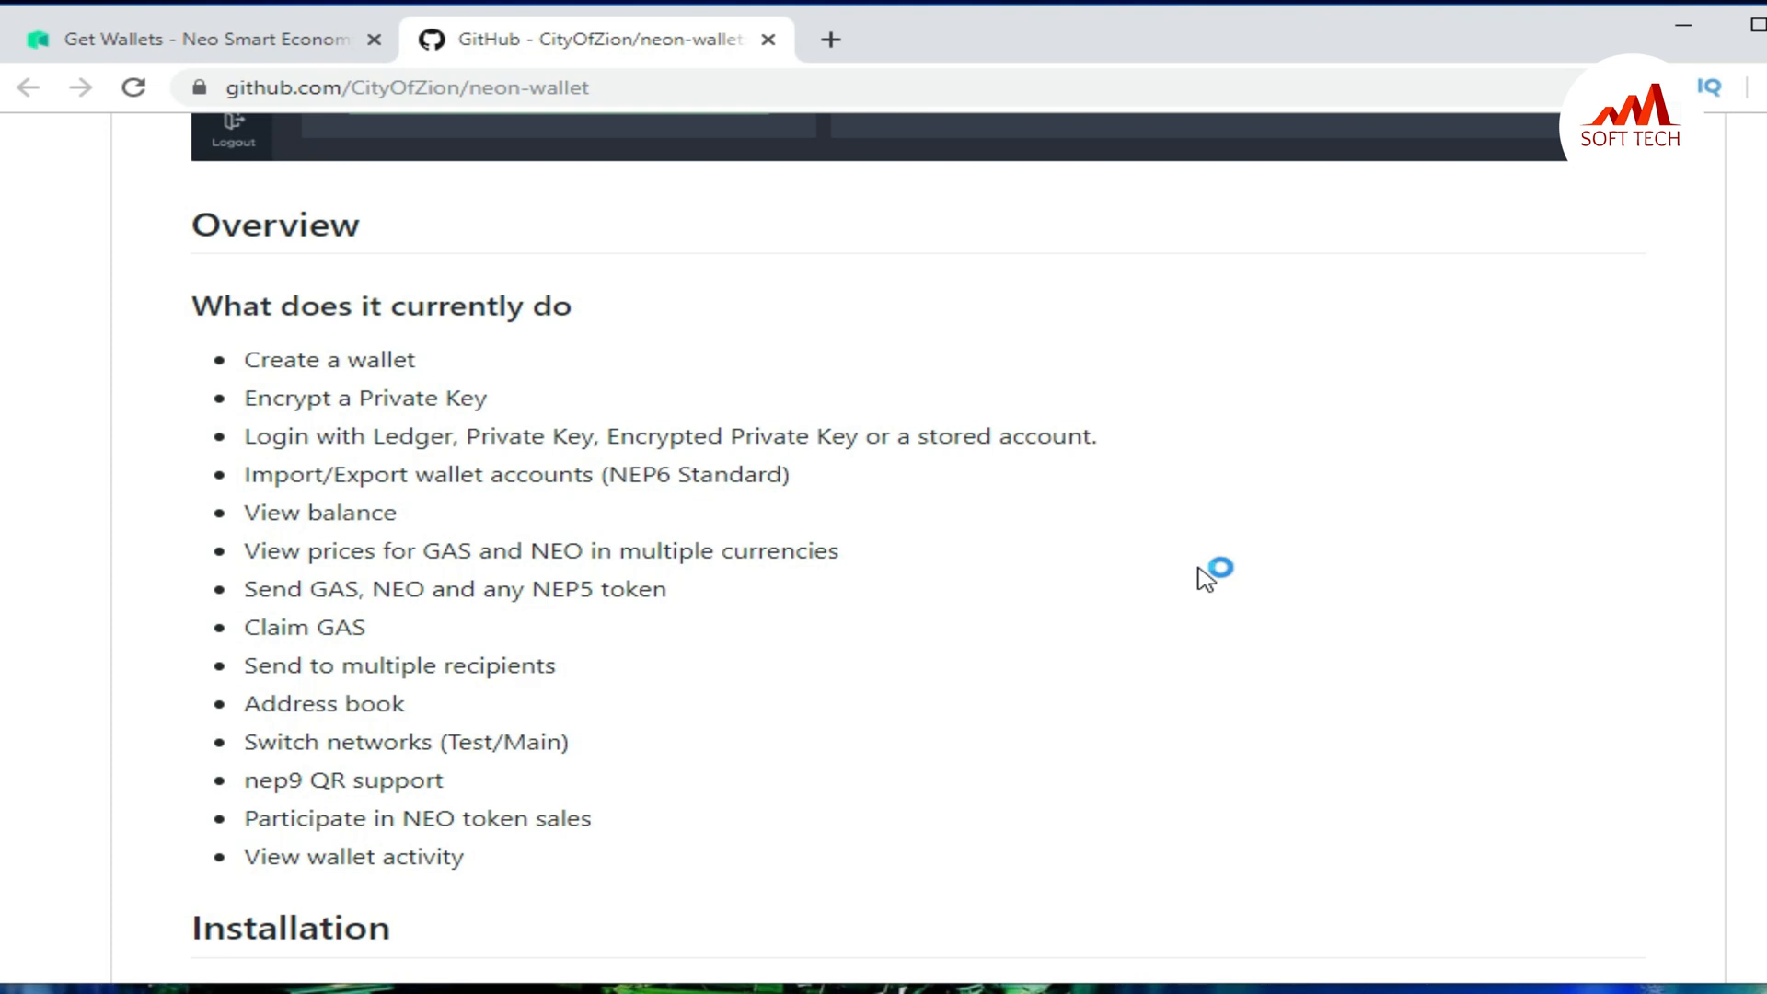
{"action": "mouse_move", "coordinate": [1206, 578]}
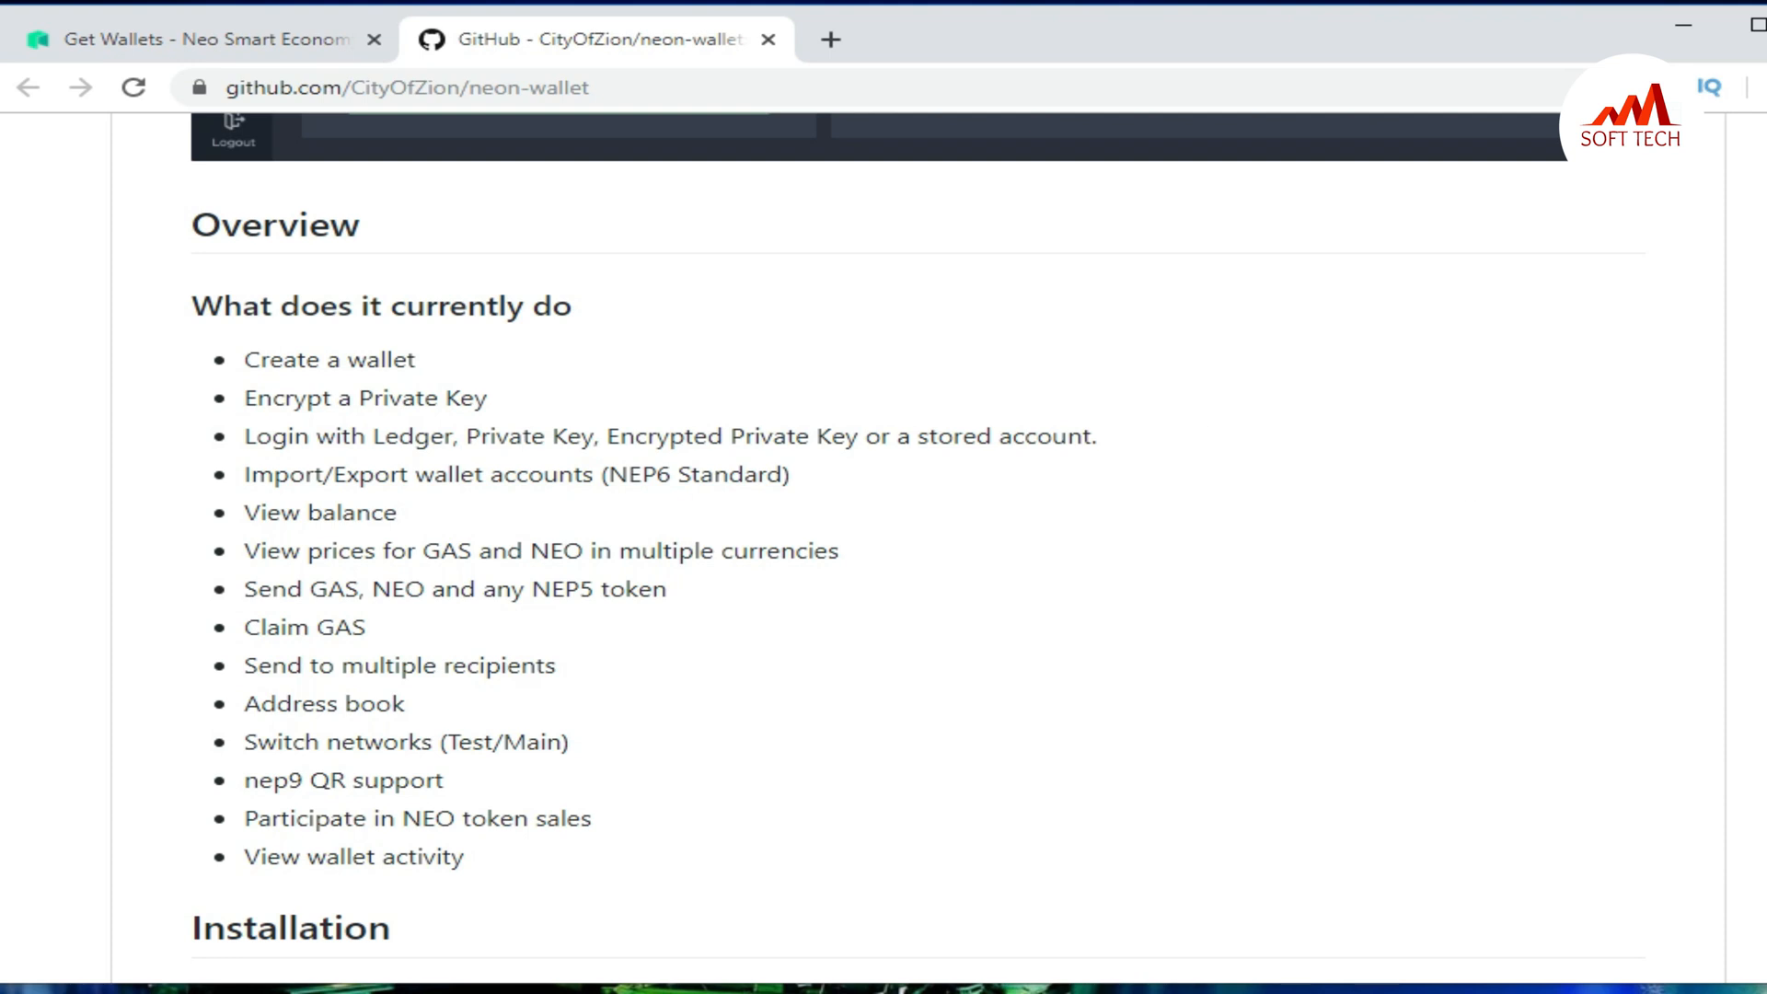
- Scroll up to the neon-wallet repository header with the neonwallet.com link
{"action": "scroll", "scroll_direction": "up", "scroll_amount": 3}
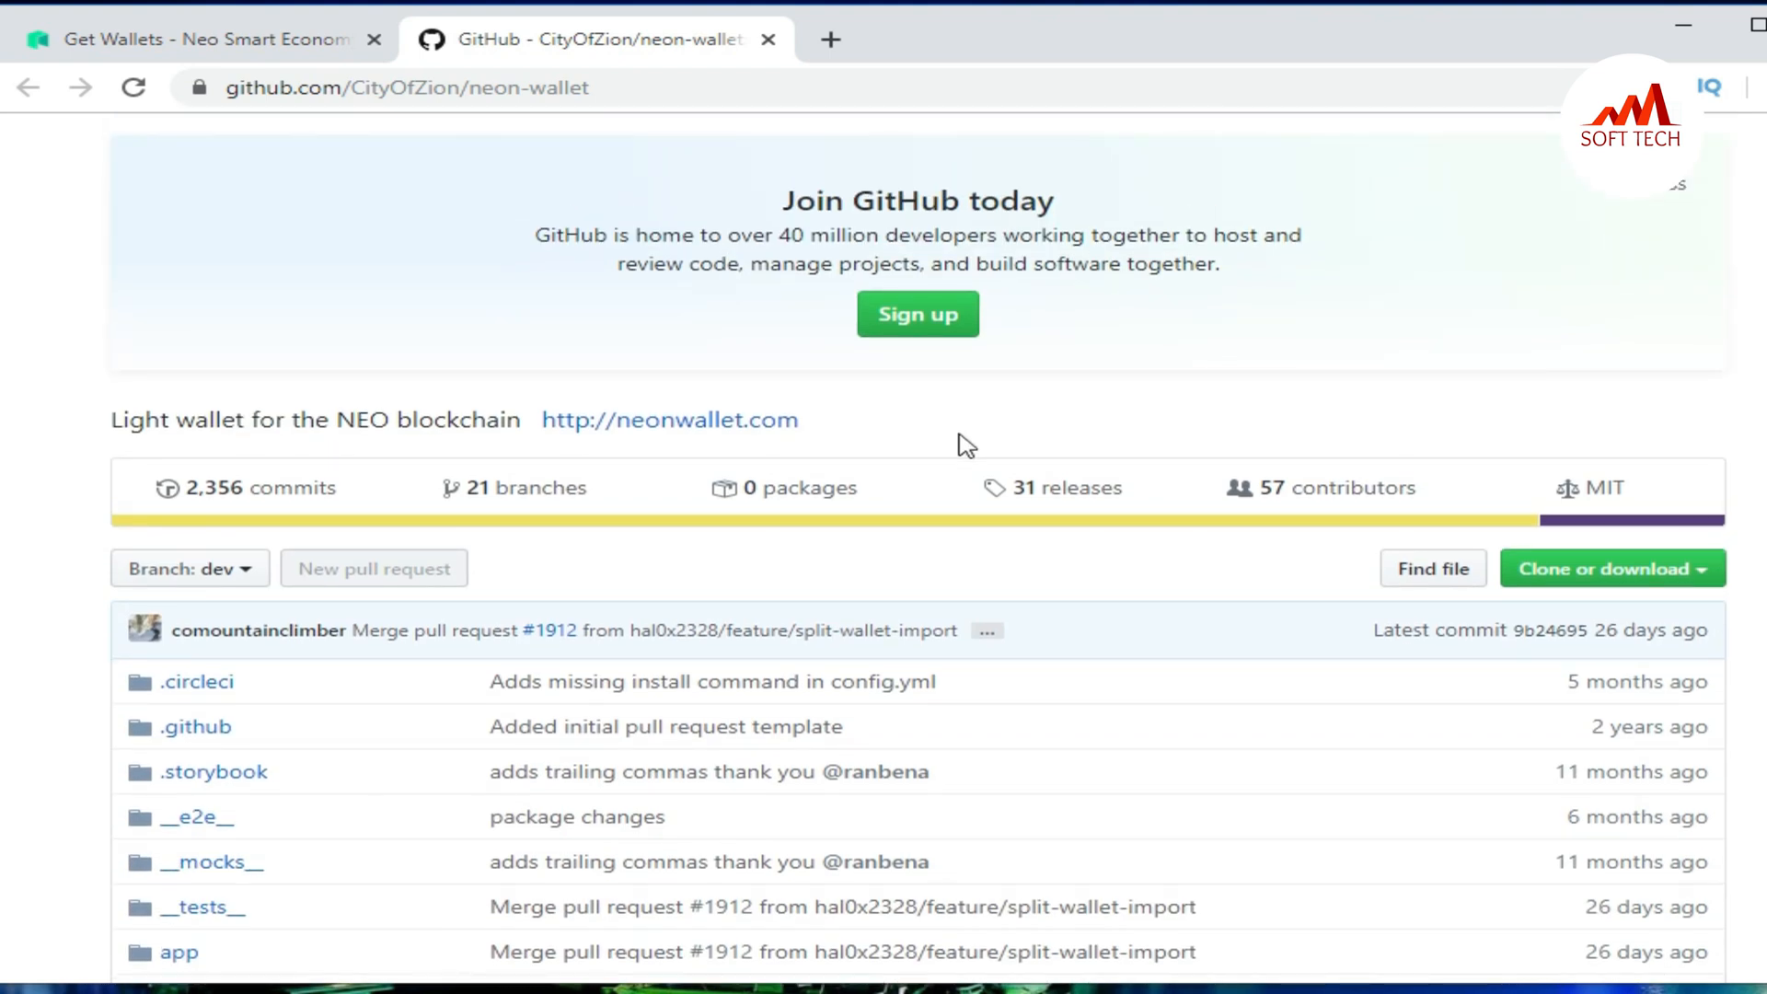
{"action": "mouse_move", "coordinate": [668, 421]}
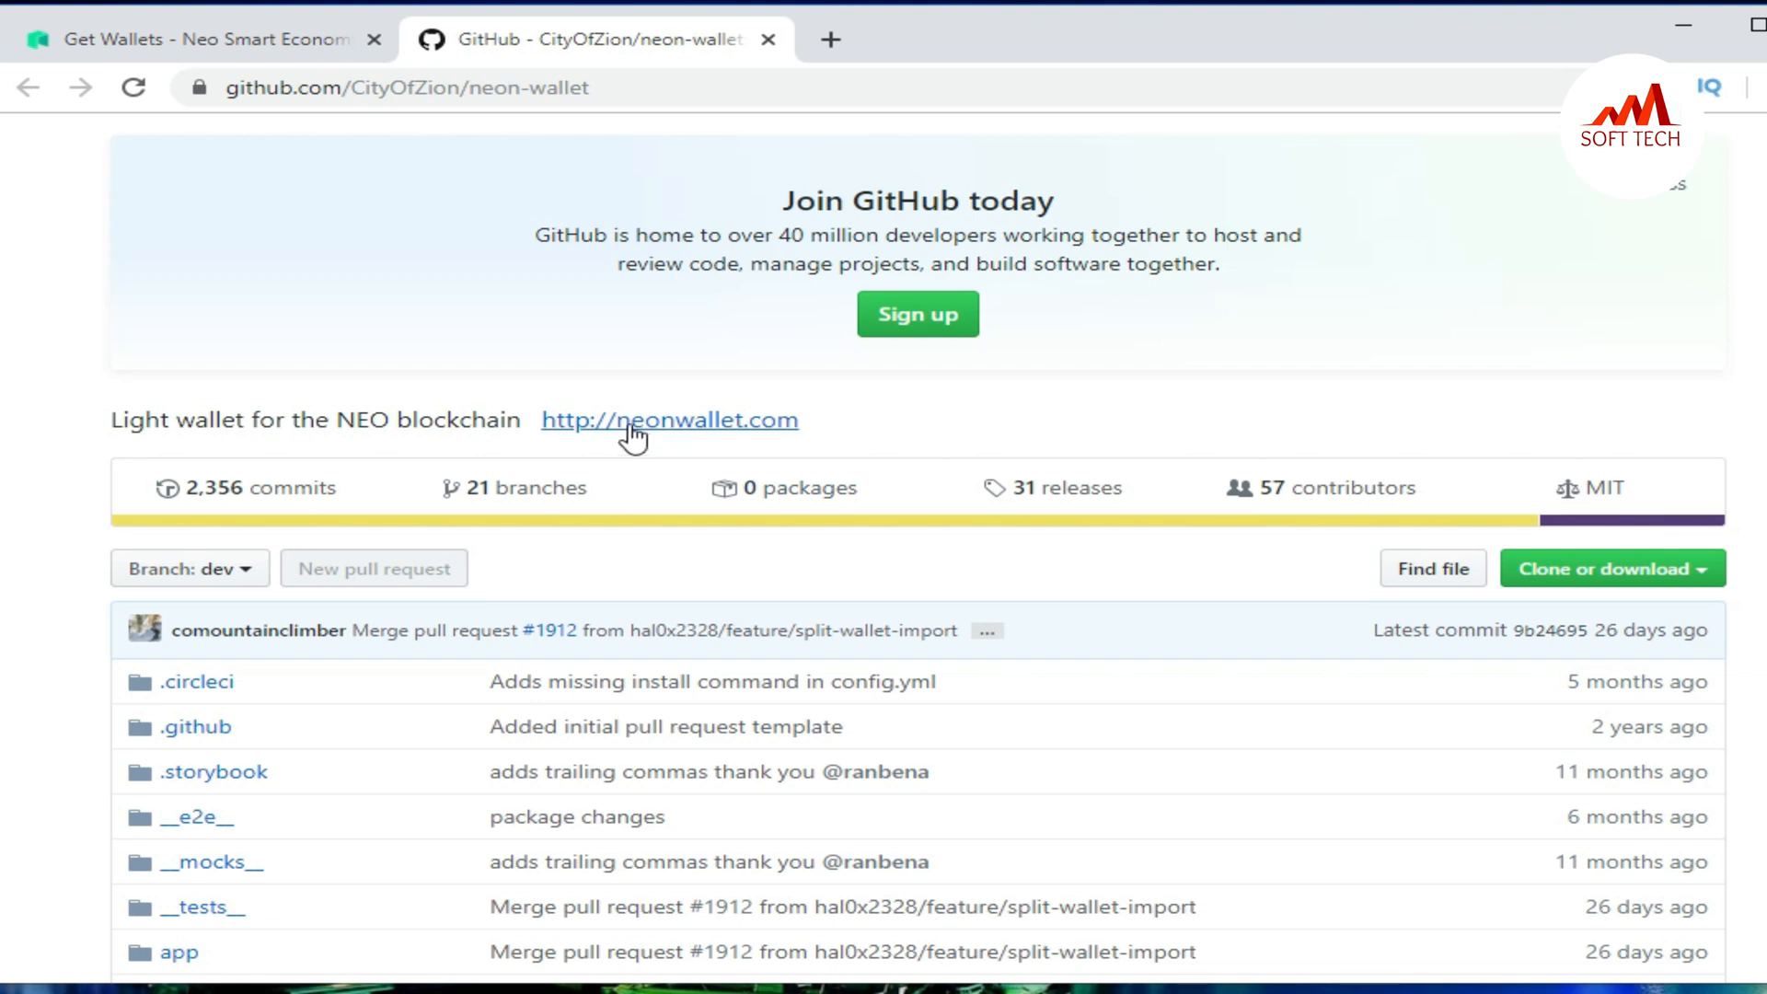
{"action": "mouse_move", "coordinate": [682, 426]}
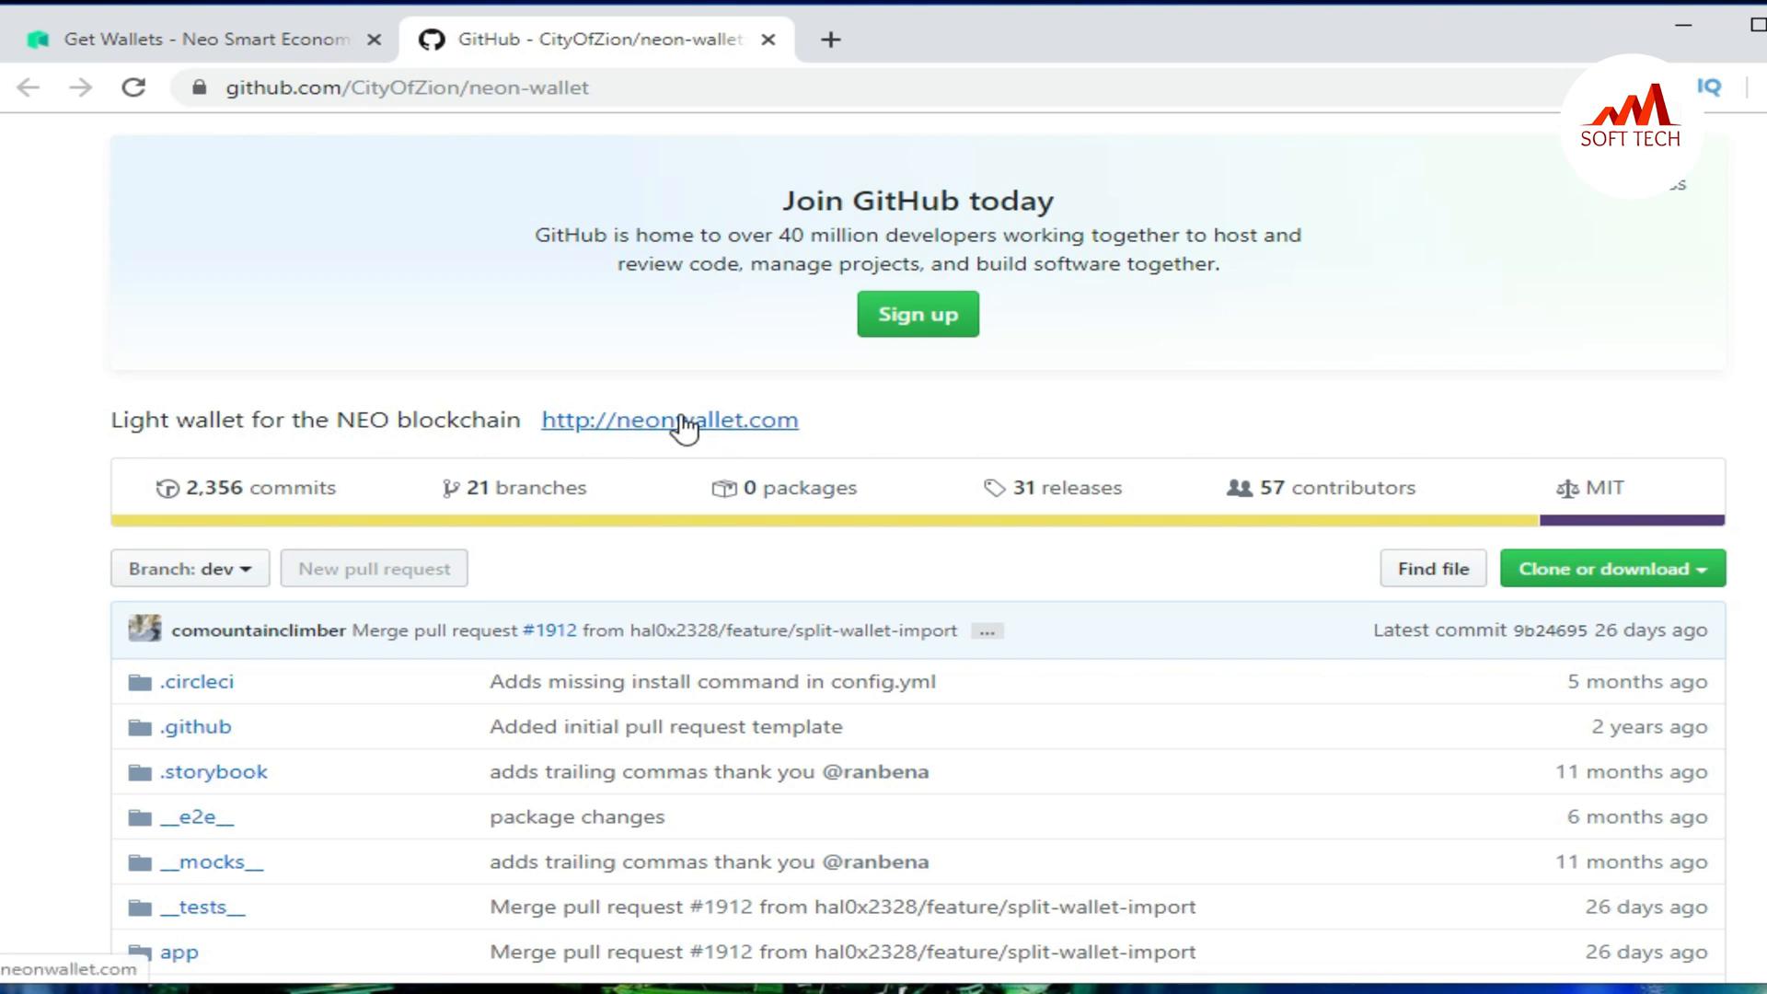
{"action": "left_click", "coordinate": [669, 419]}
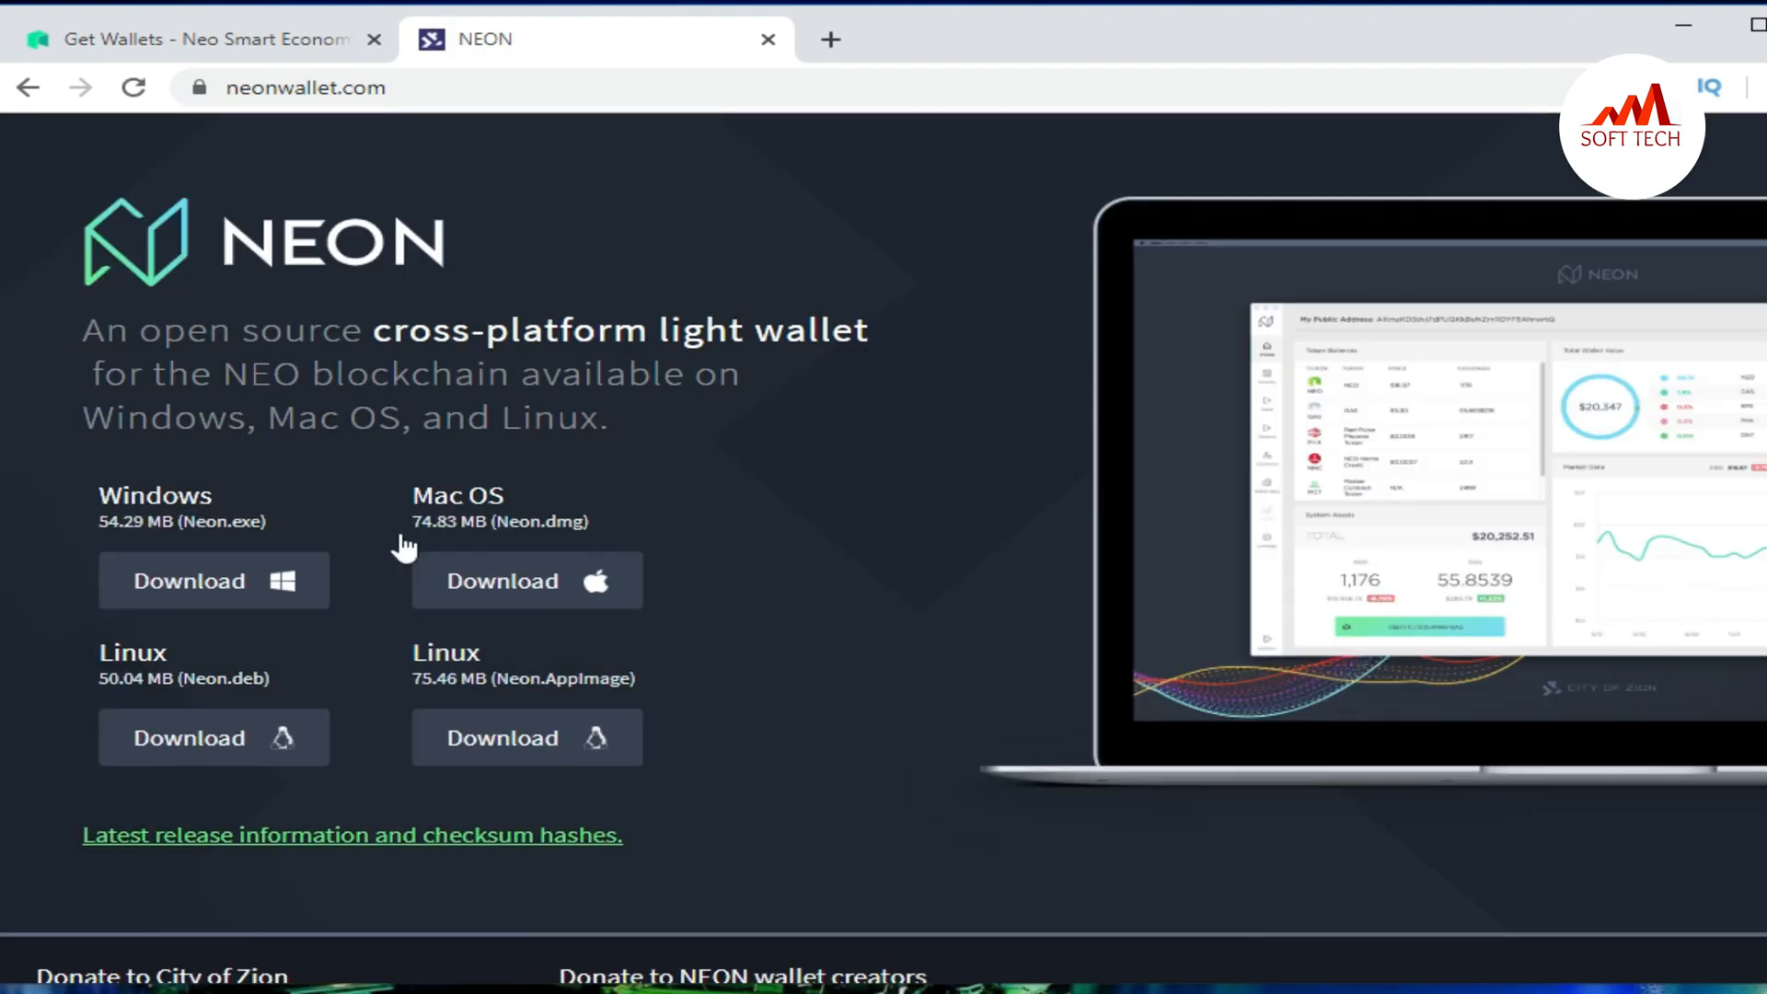
{"action": "mouse_move", "coordinate": [482, 623]}
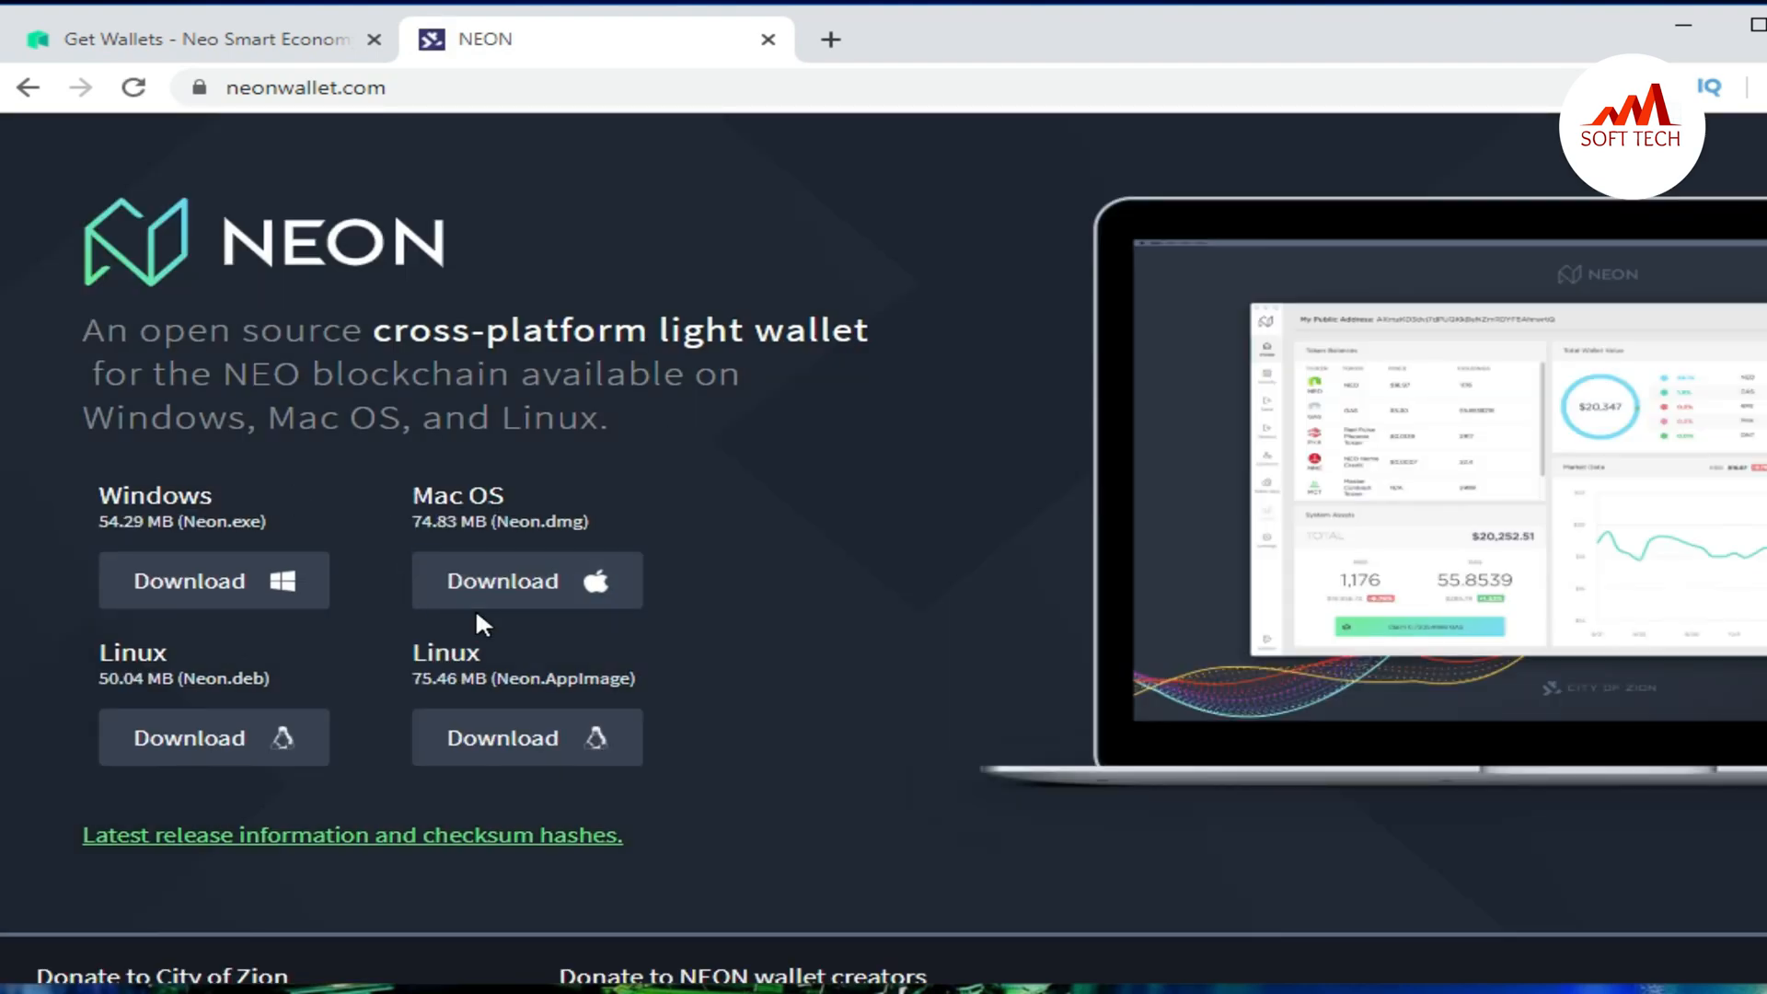
{"action": "mouse_move", "coordinate": [813, 697]}
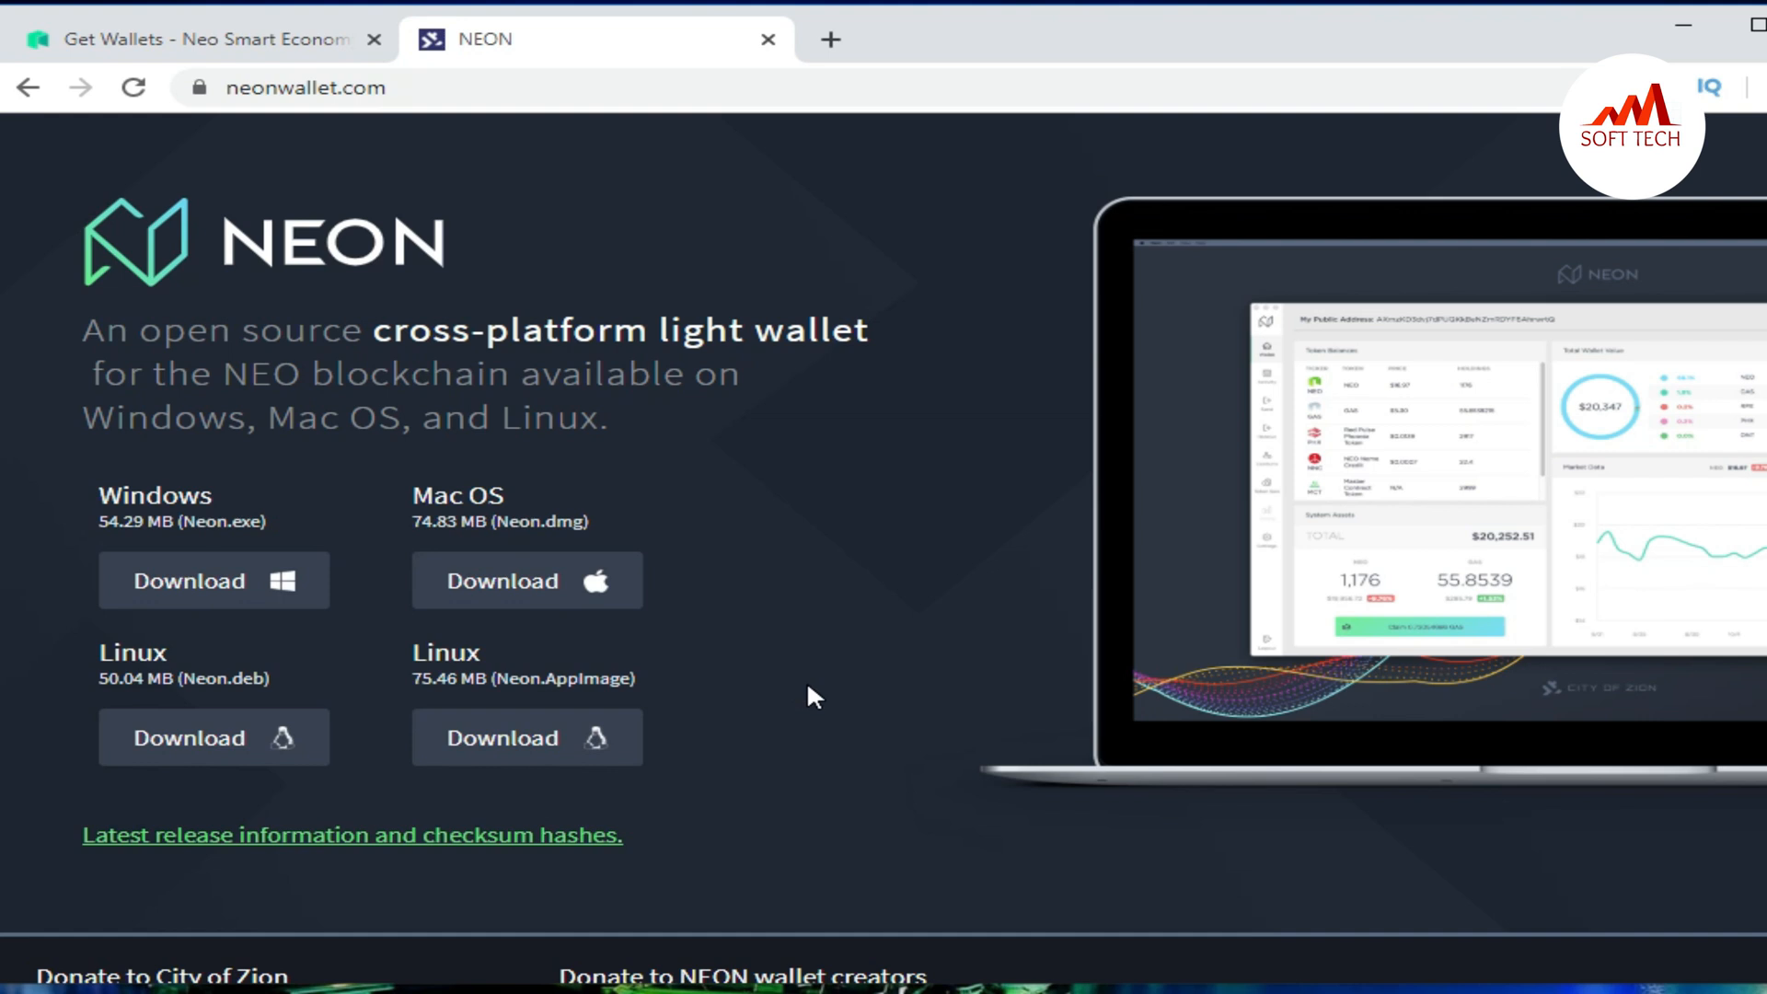
{"action": "mouse_move", "coordinate": [240, 530]}
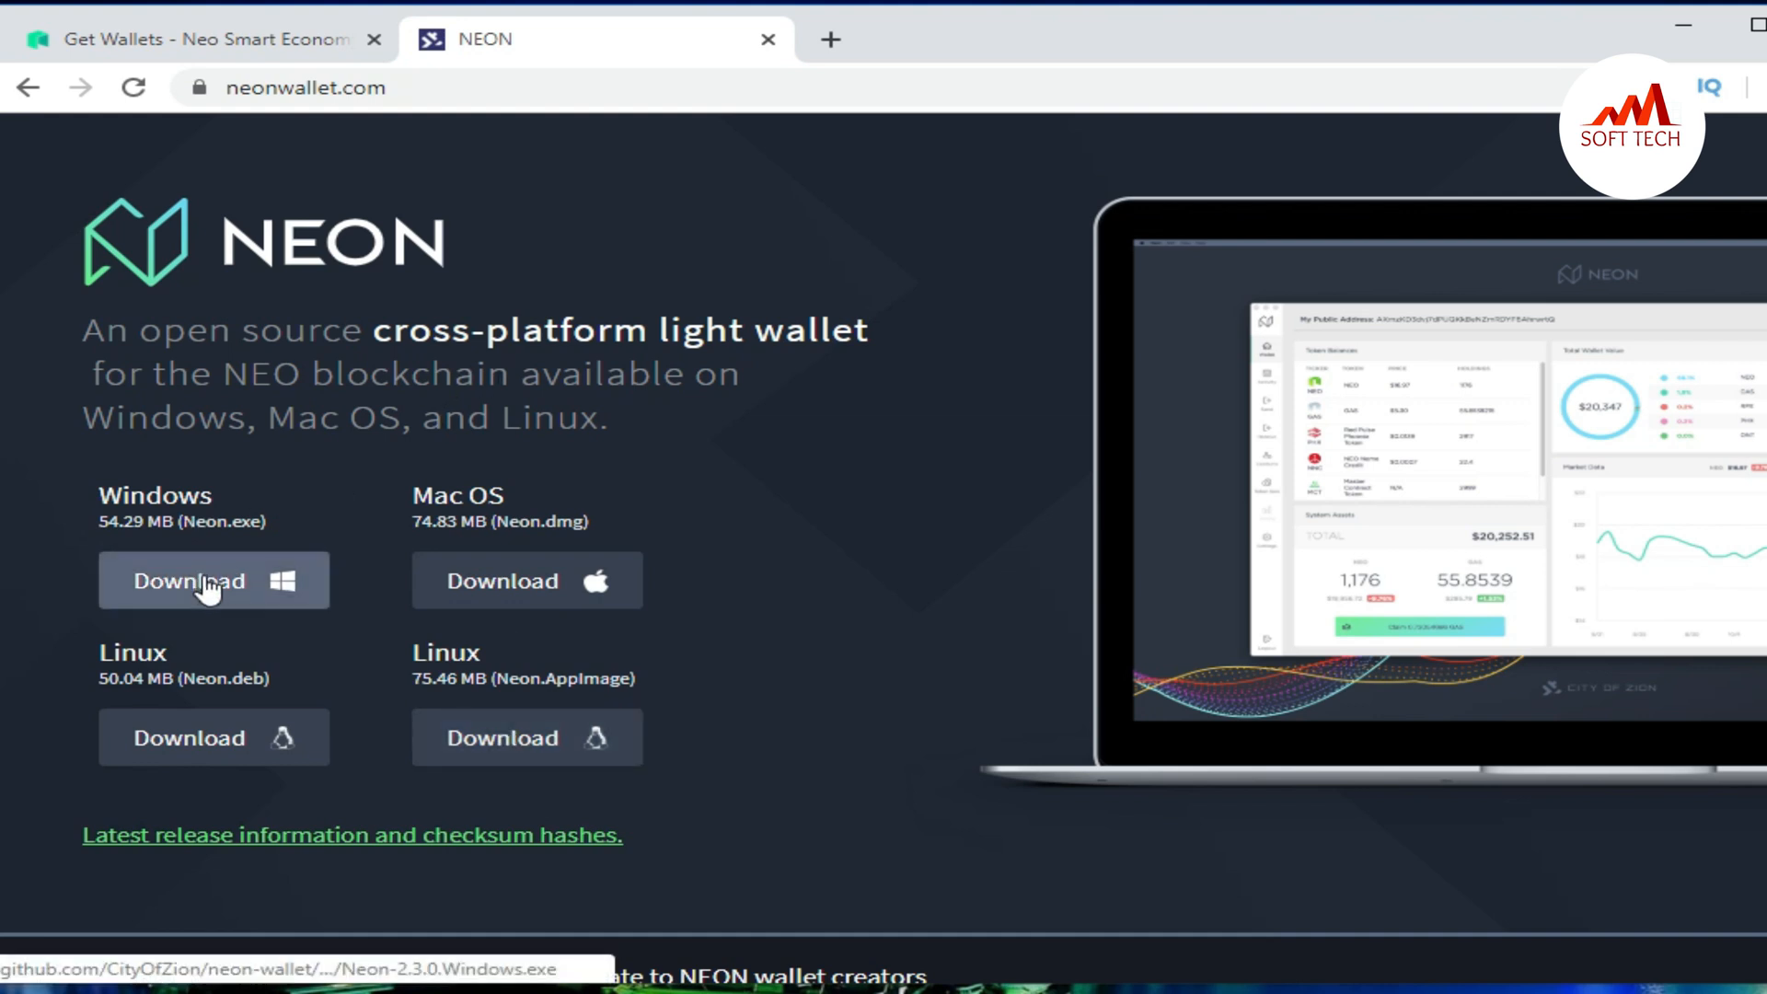
- Download the Windows installer Neon-2.3.0.Windows.exe from neonwallet.com
{"action": "left_click", "coordinate": [212, 581]}
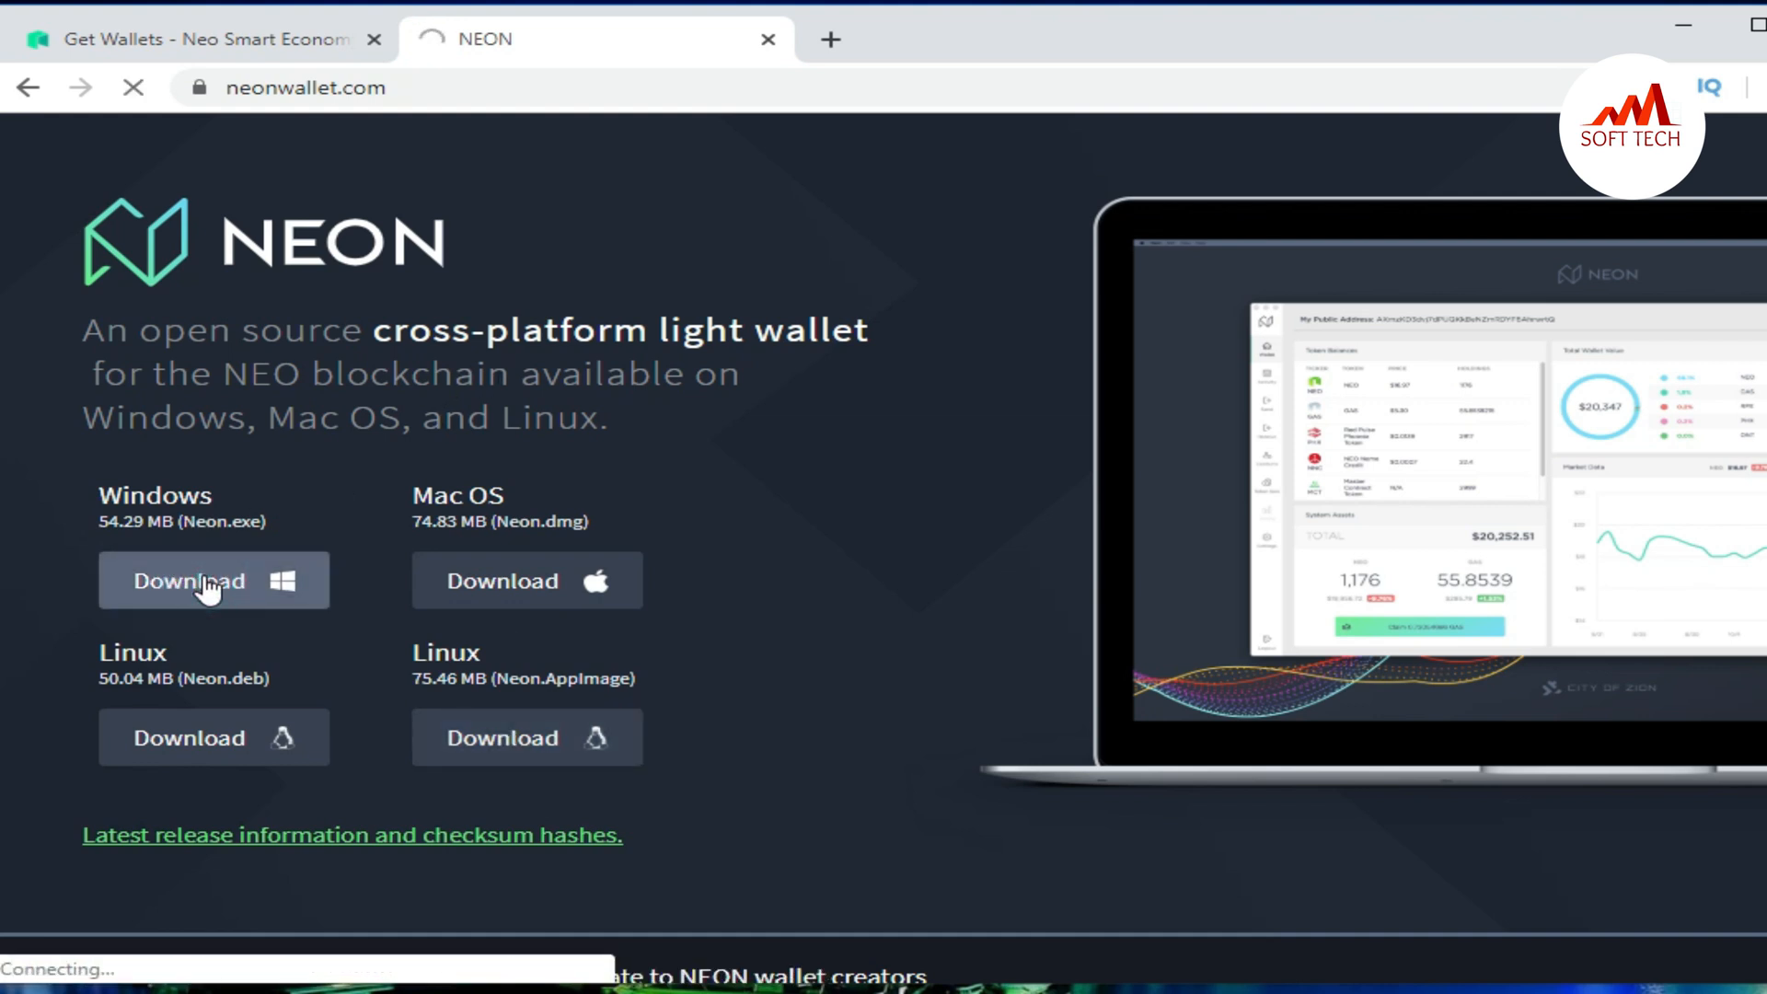
{"action": "left_click", "coordinate": [213, 581]}
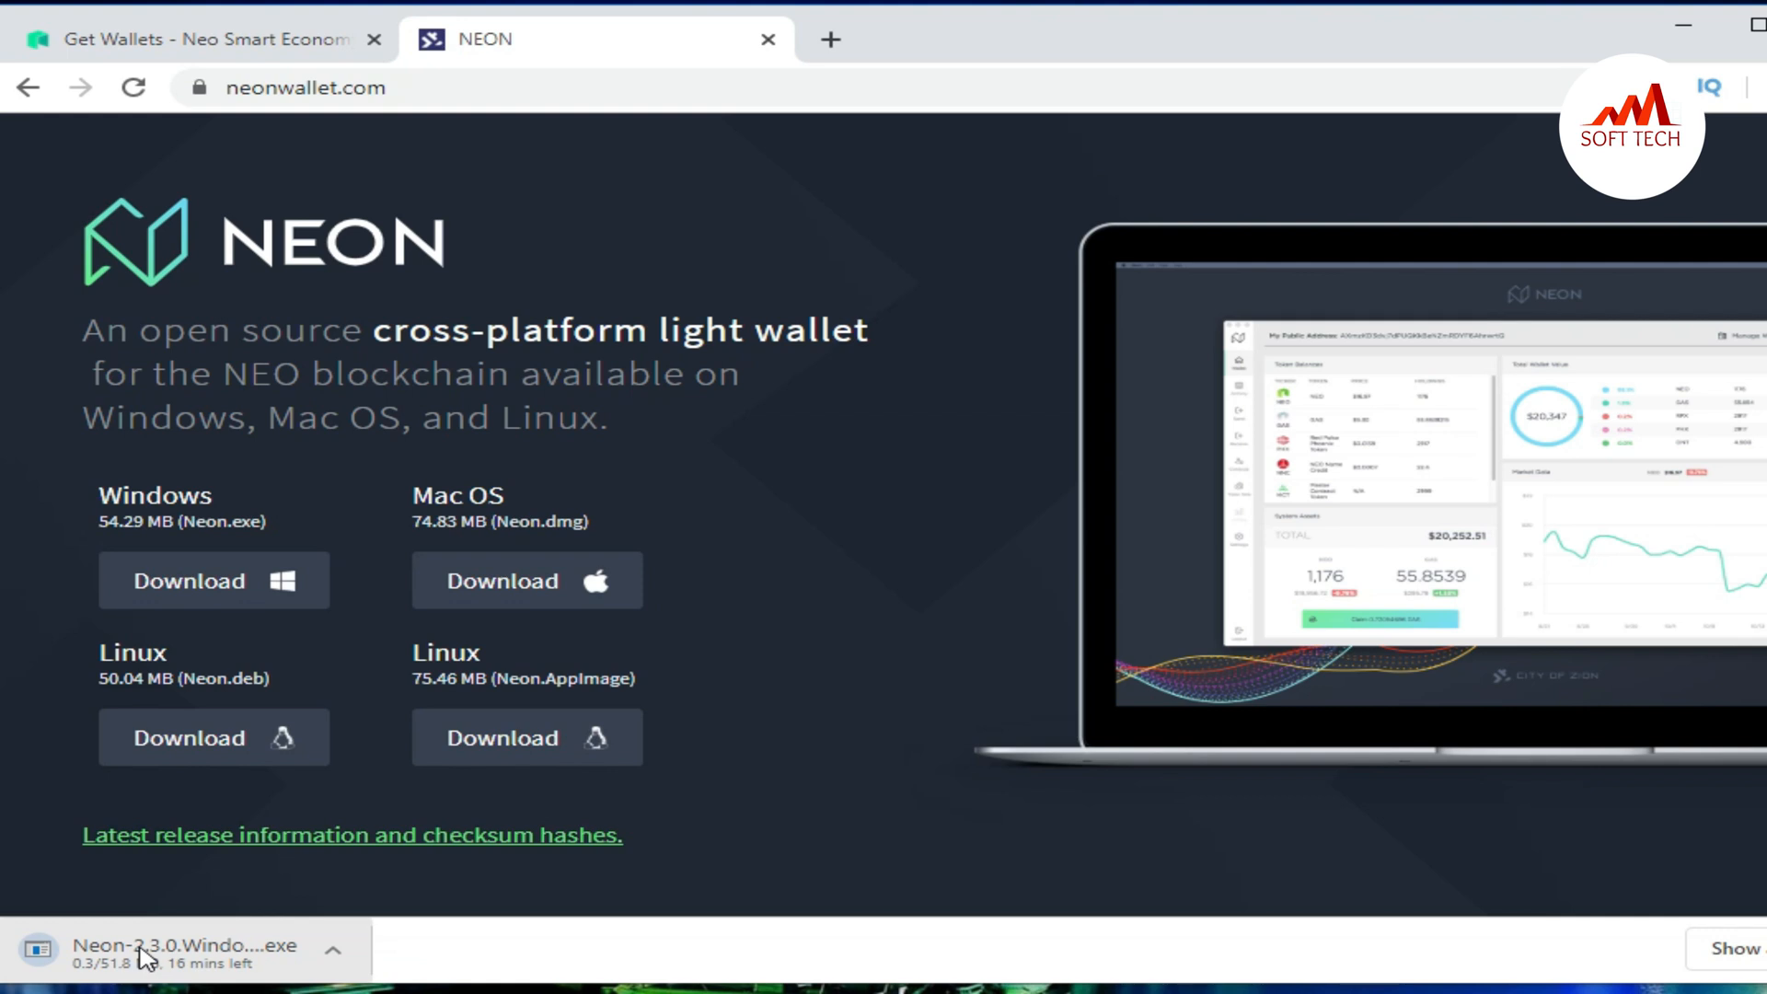
{"action": "scroll", "scroll_direction": "down", "scroll_amount": 3}
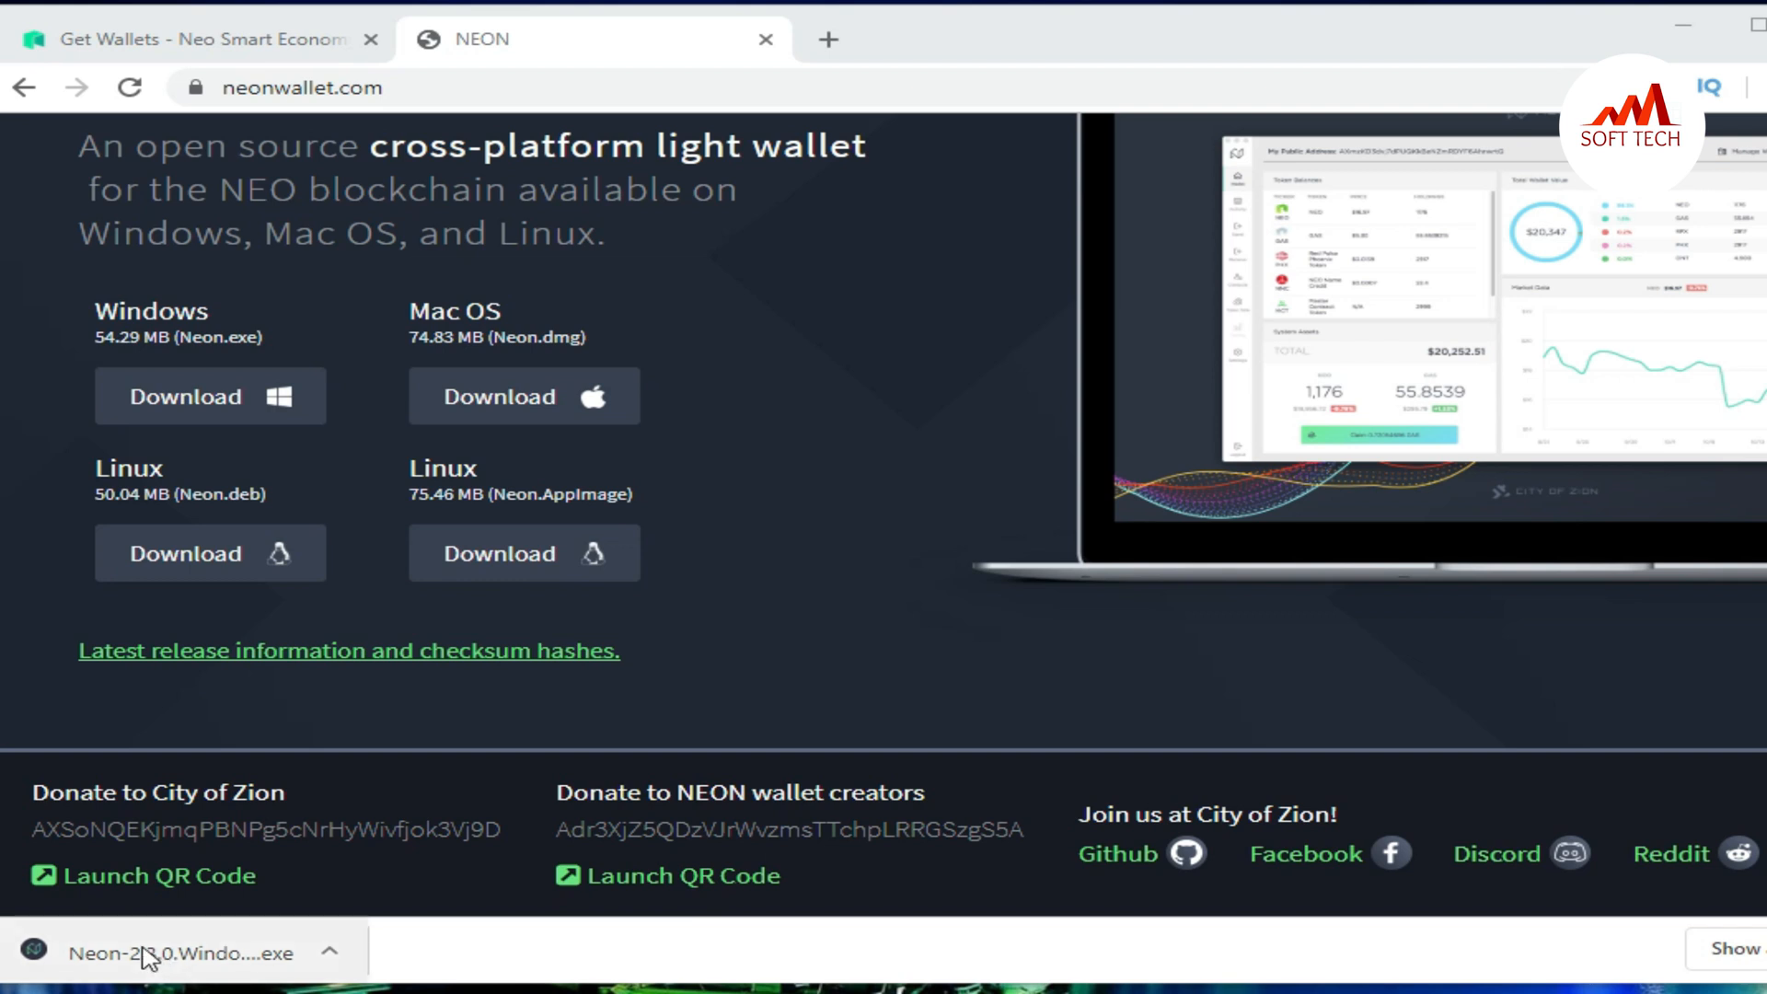
- Launch Neon-2.3.0.Windows.exe from the browser's downloads bar
{"action": "left_click", "coordinate": [180, 953]}
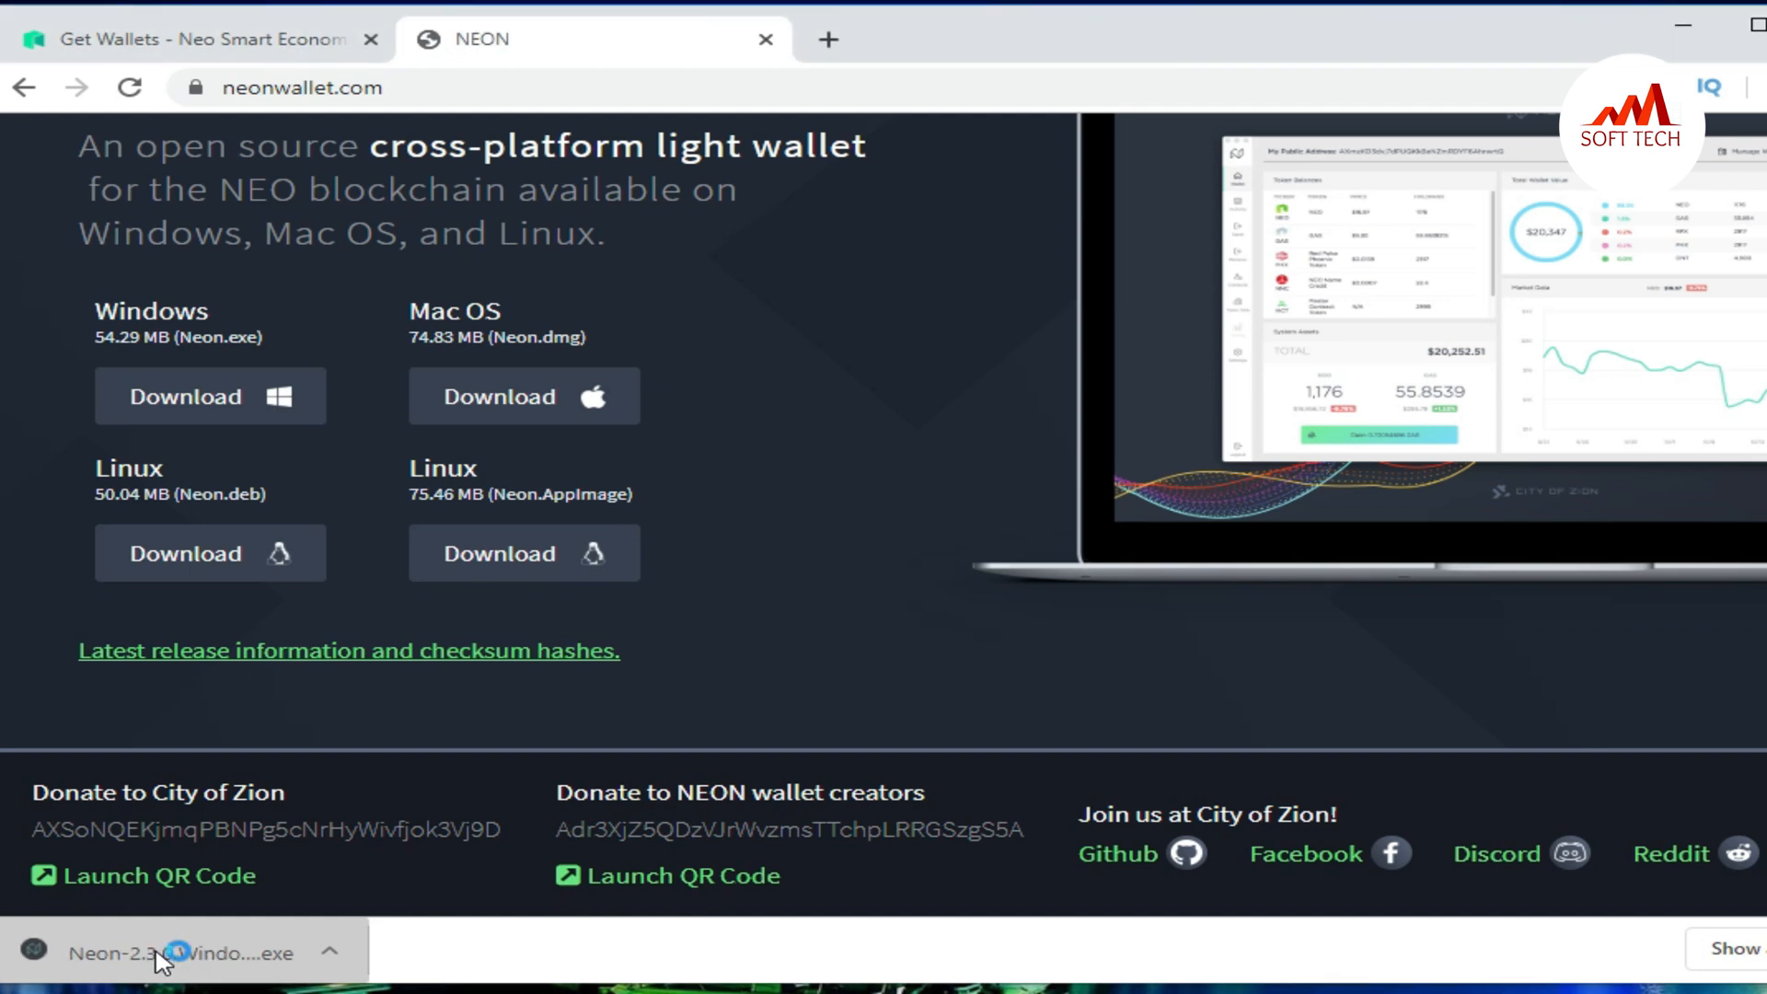
{"action": "left_click", "coordinate": [180, 952]}
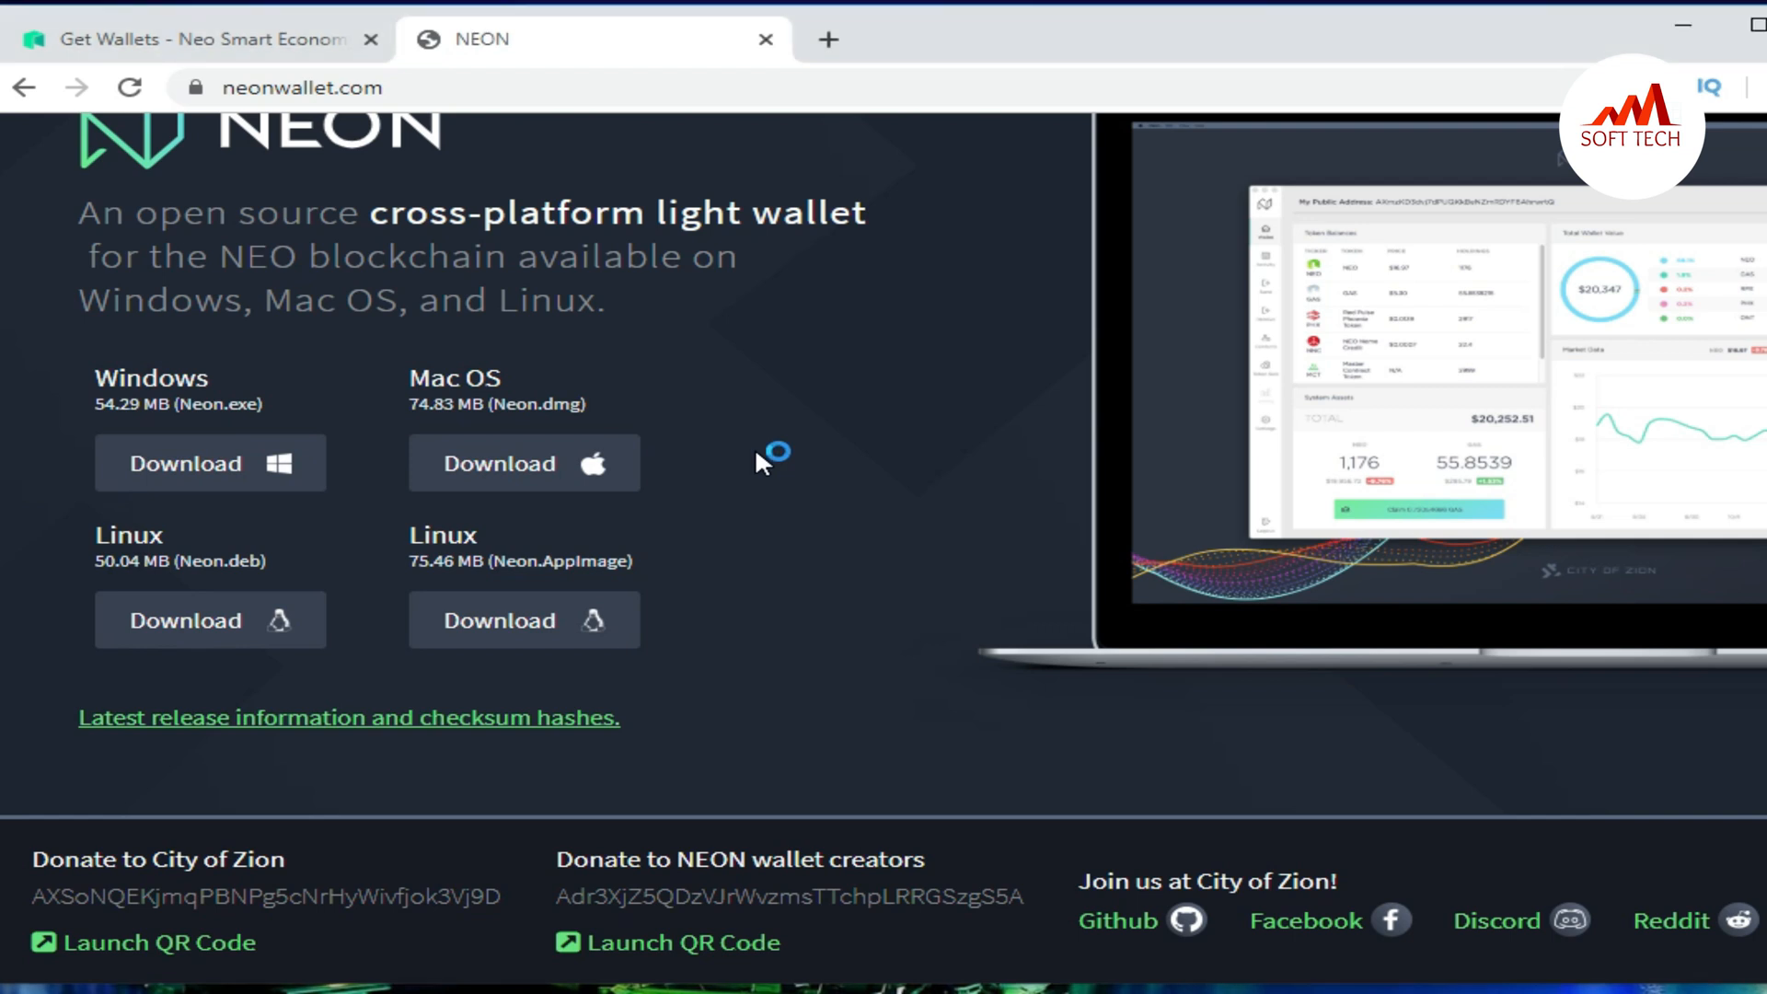
{"action": "mouse_move", "coordinate": [758, 462]}
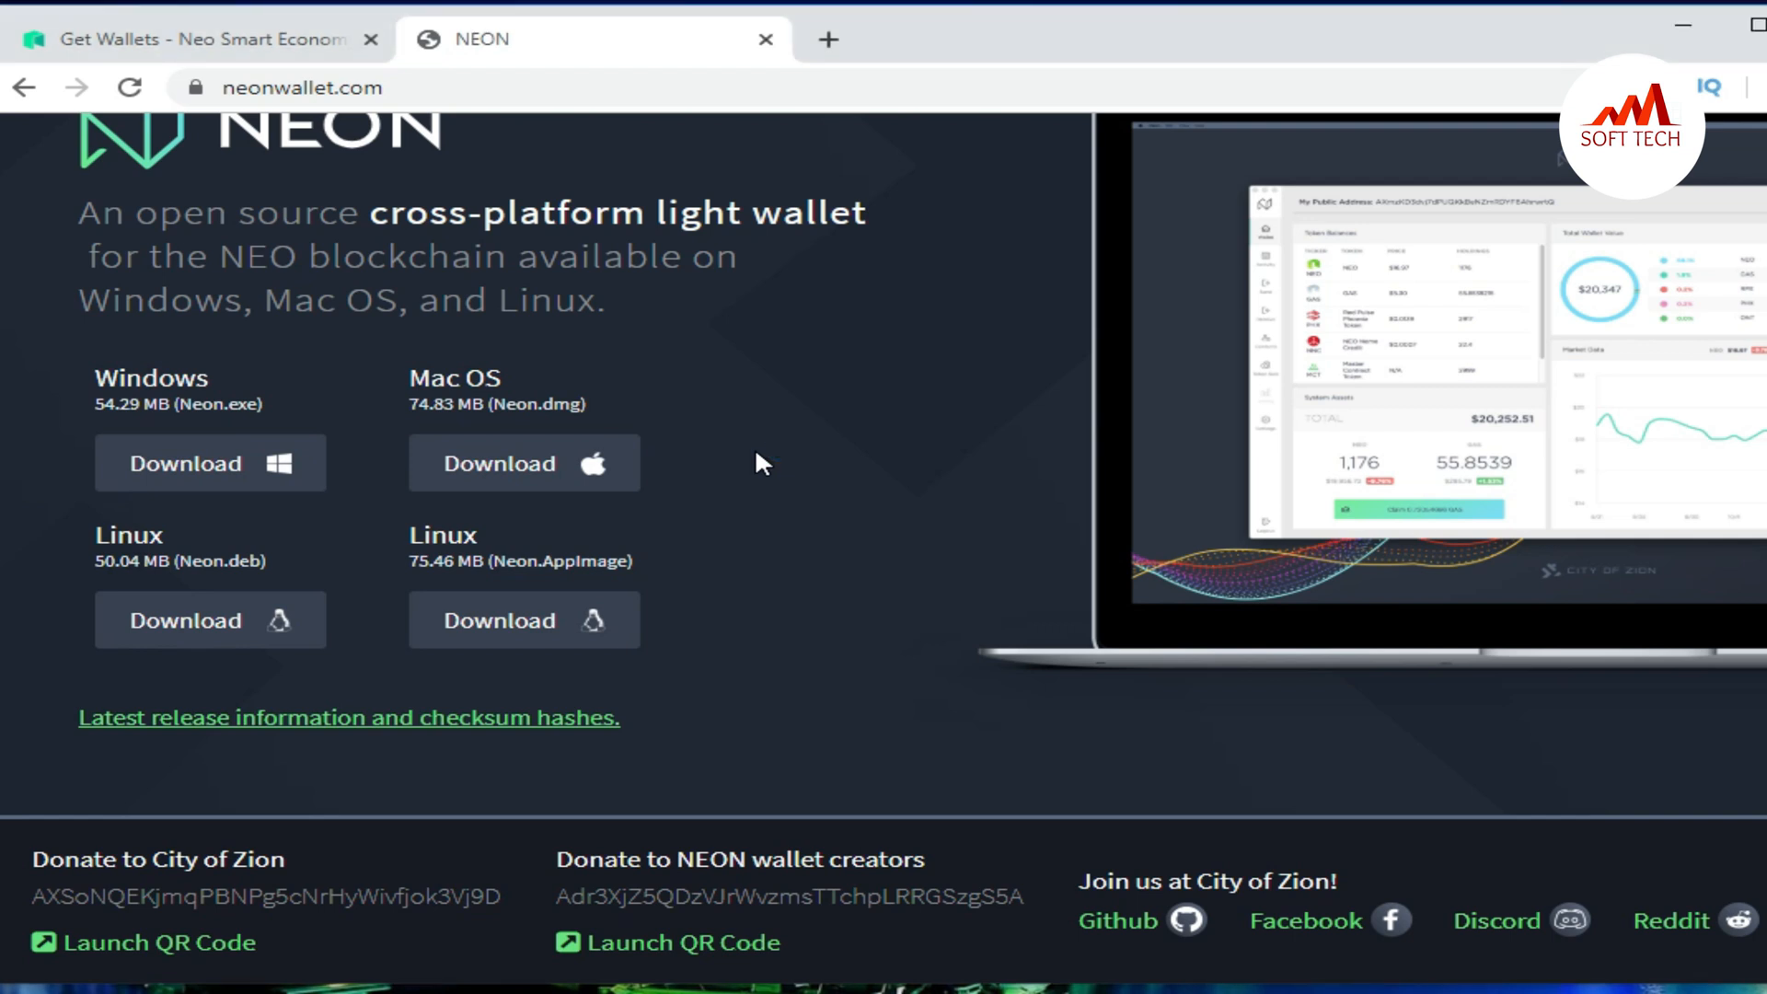